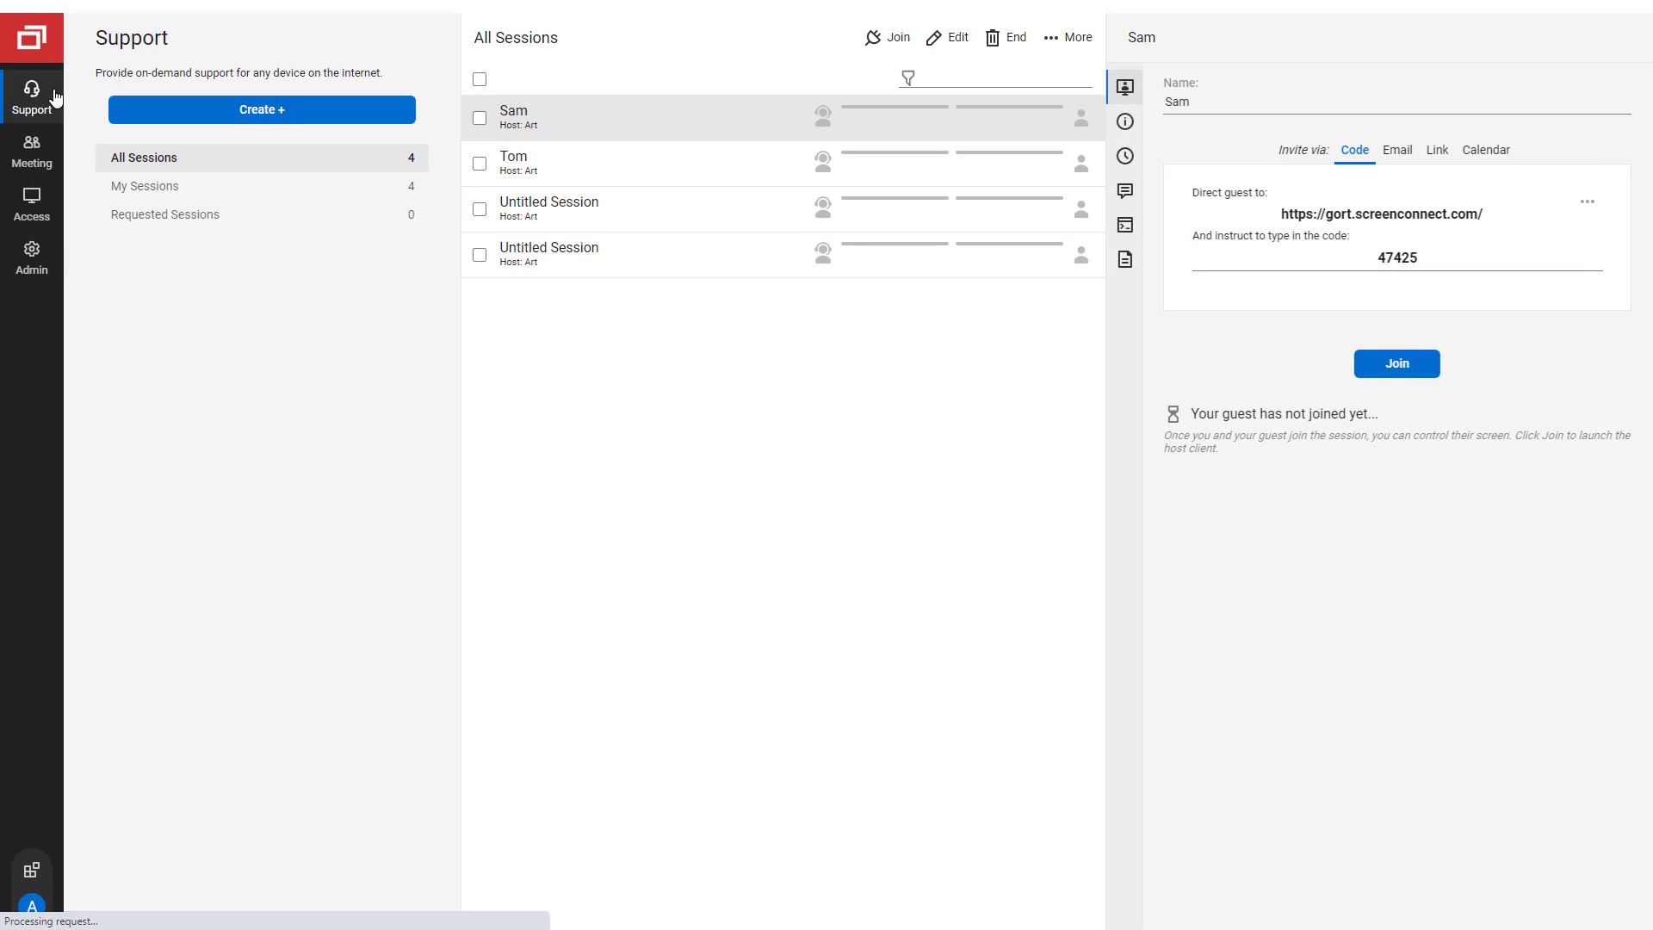
- Open the Meeting page, then the Access page listing all machines by company
{"action": "left_click", "coordinate": [32, 142]}
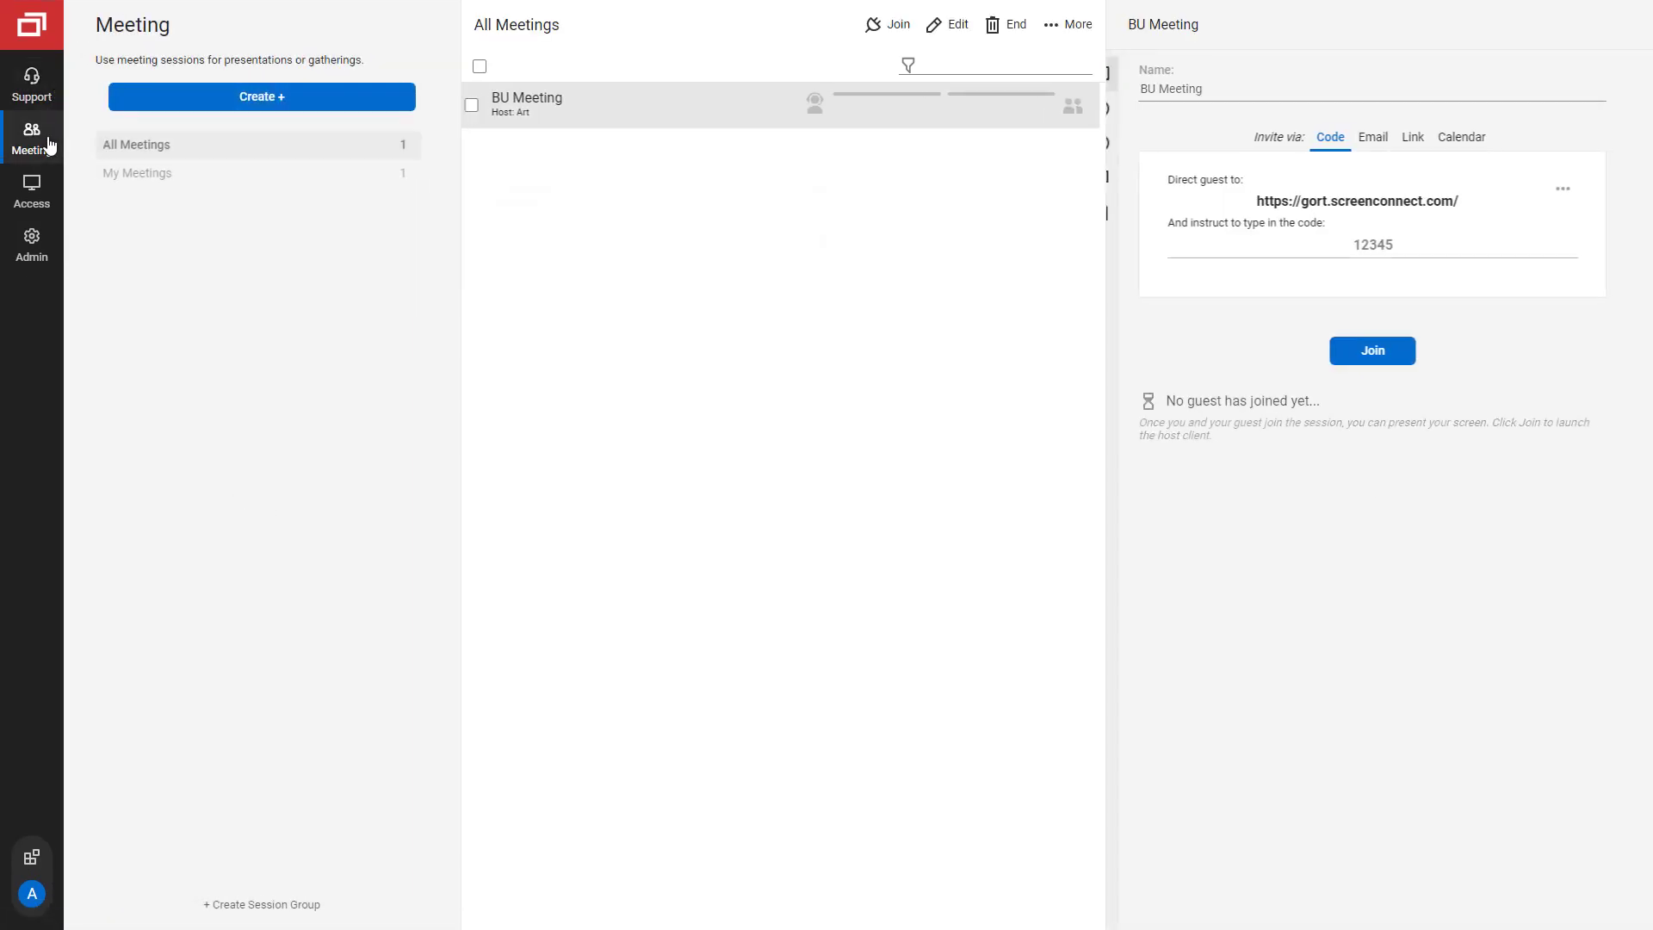
{"action": "left_click", "coordinate": [32, 191]}
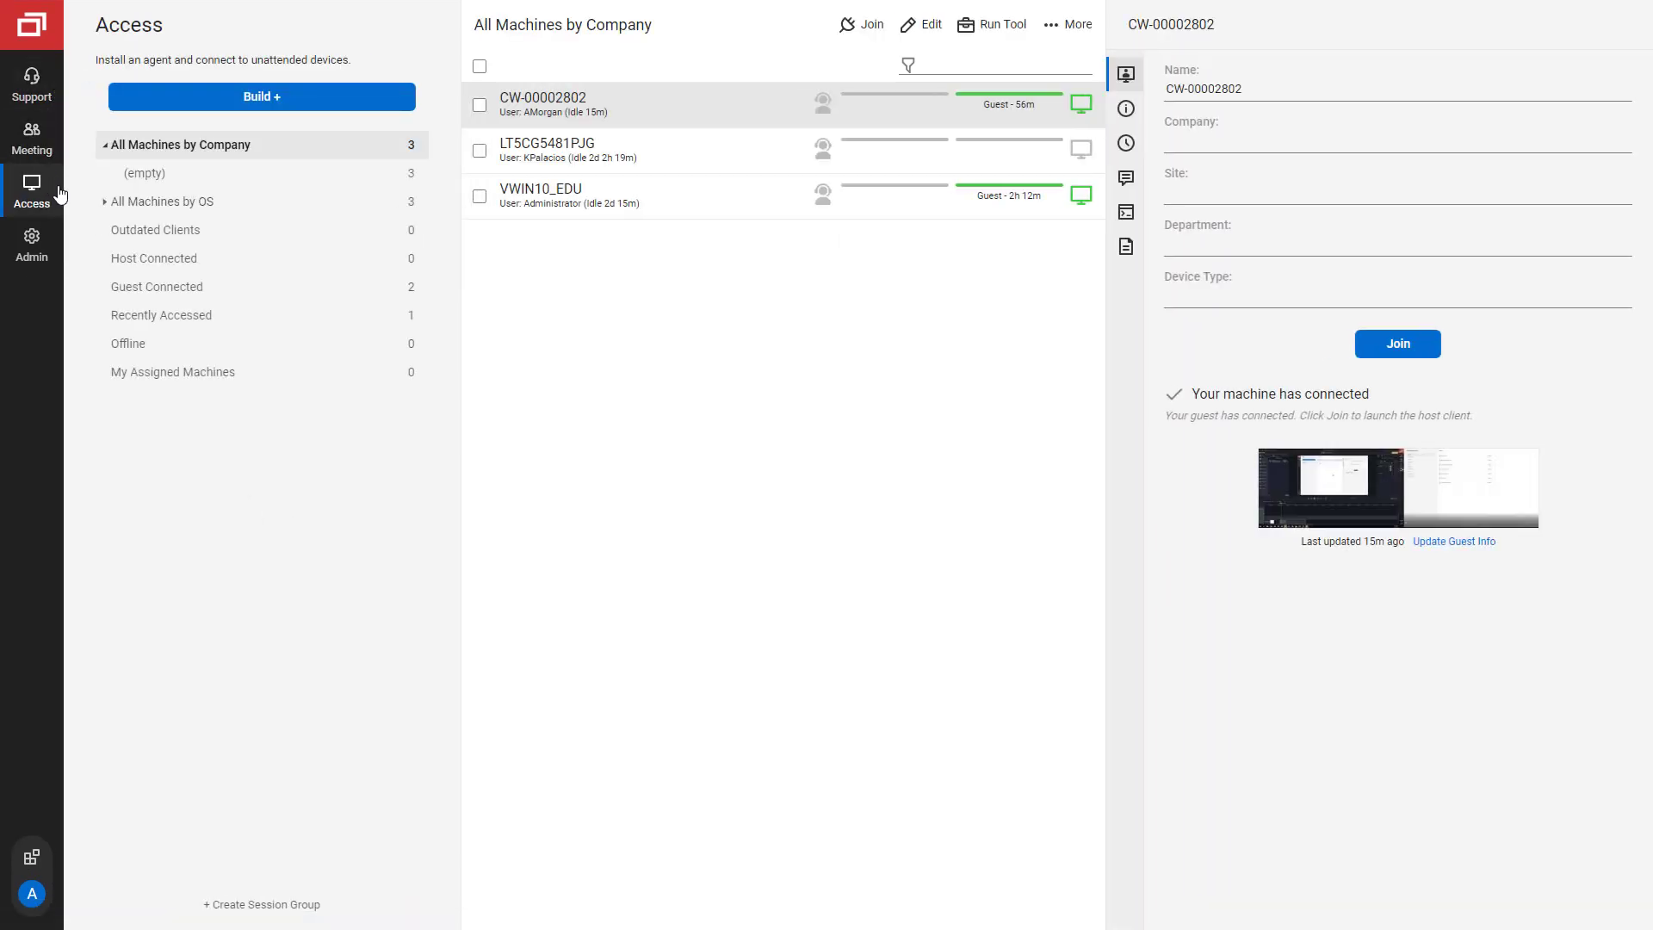
{"action": "mouse_move", "coordinate": [53, 246]}
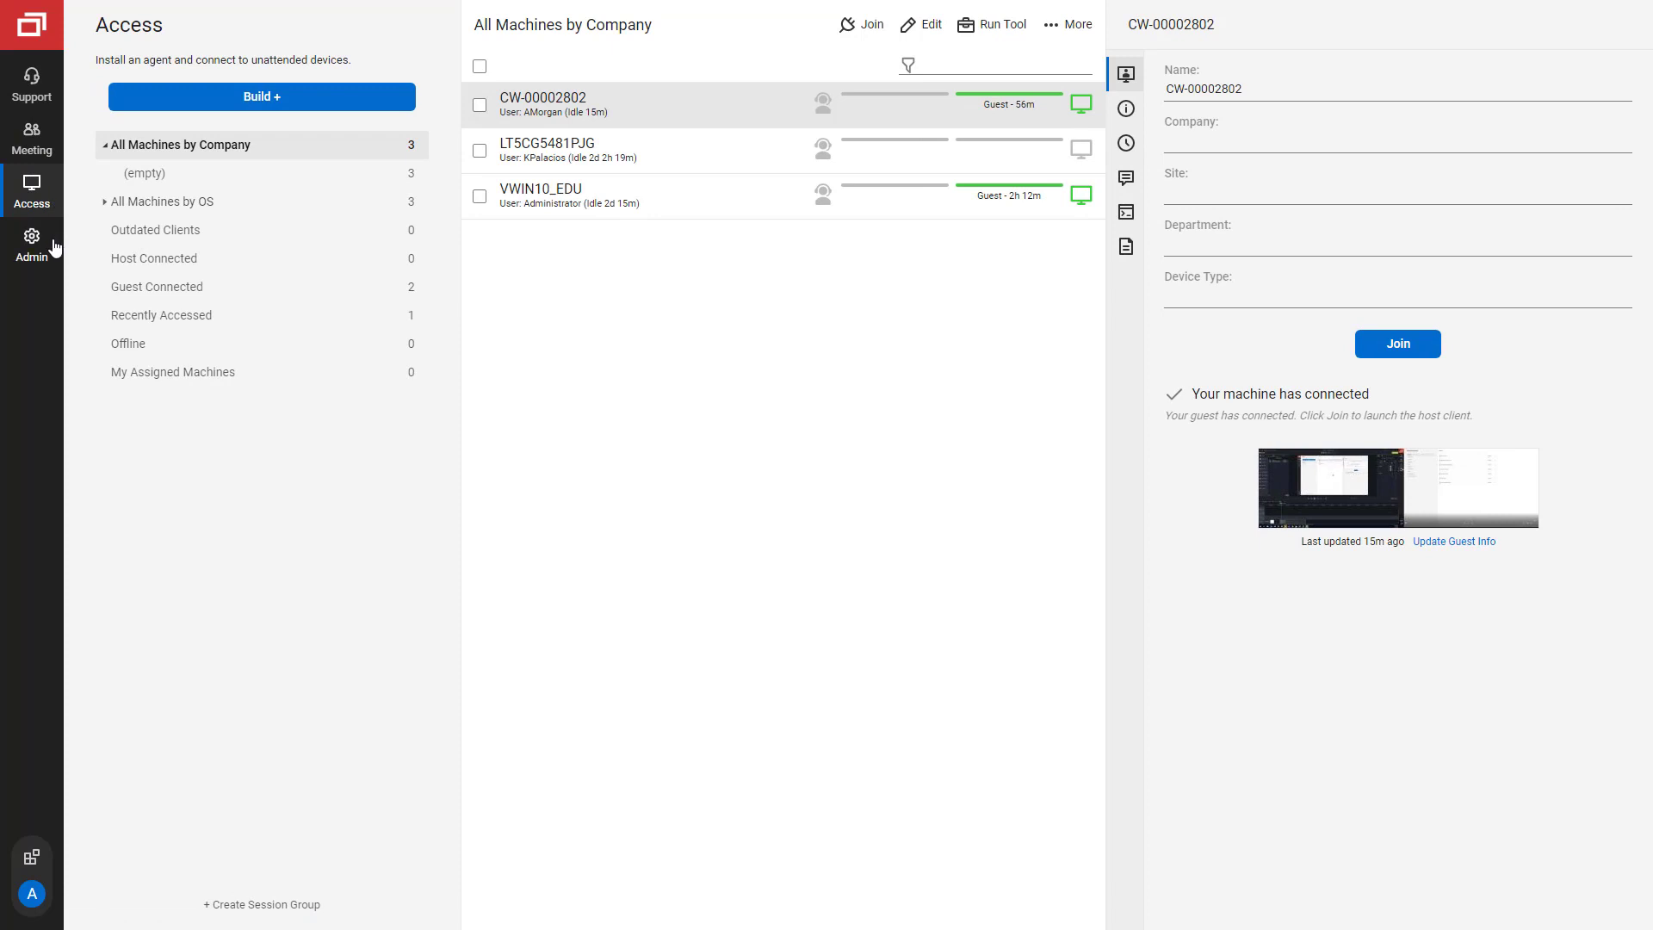
{"action": "left_click", "coordinate": [32, 243]}
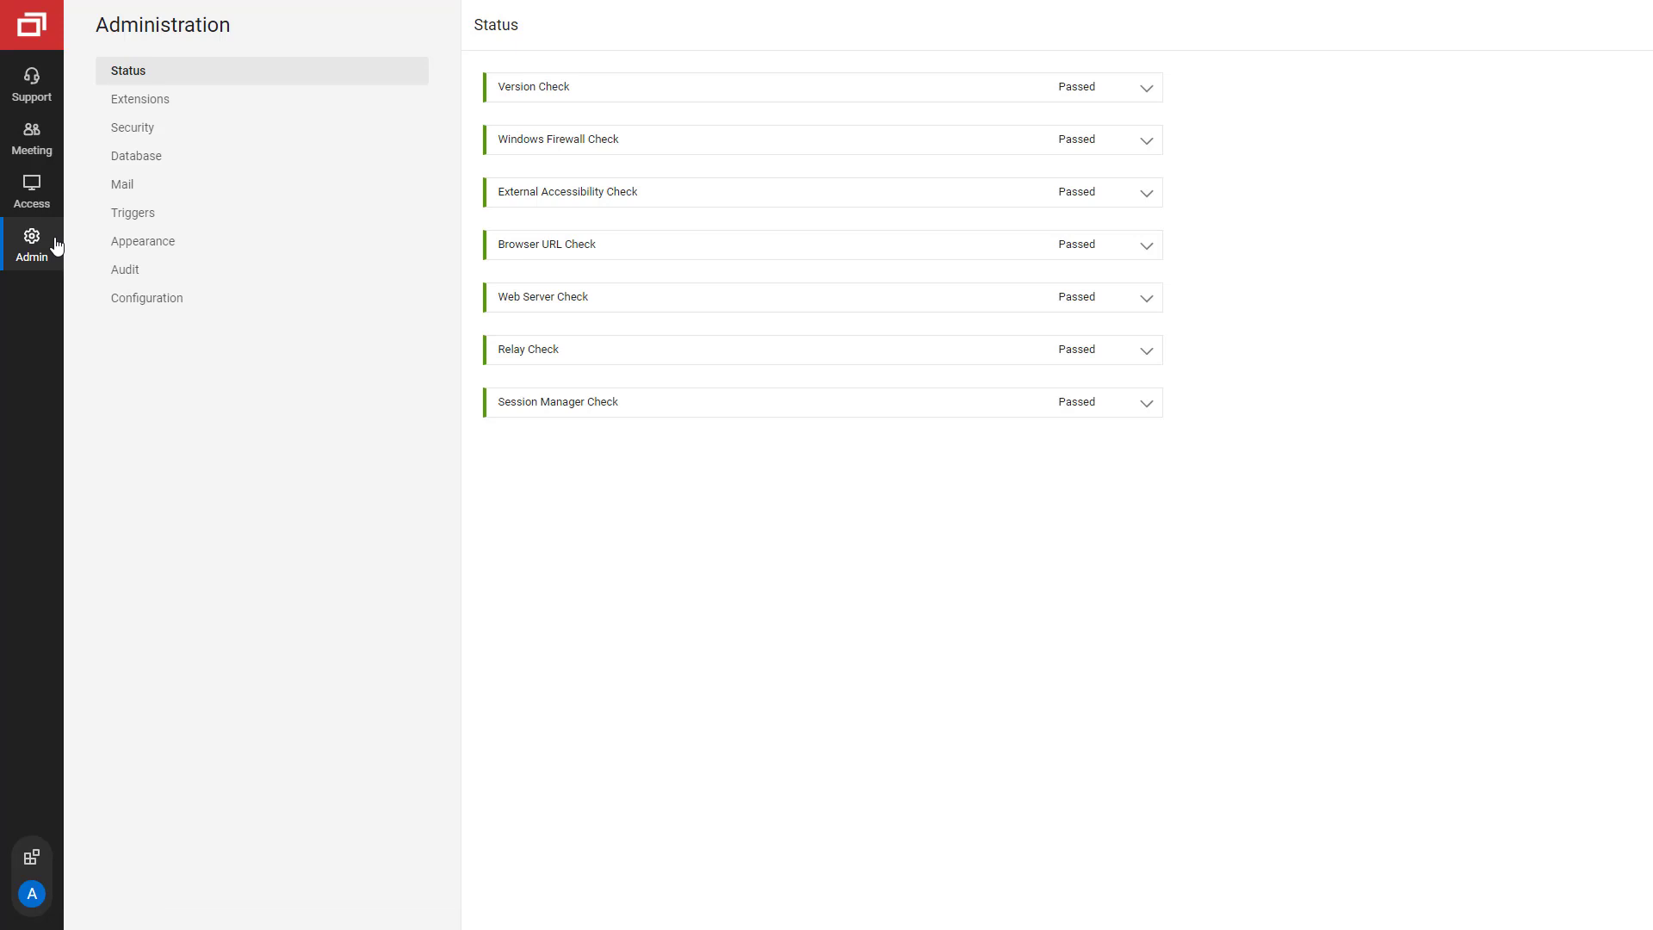
{"action": "mouse_move", "coordinate": [75, 564]}
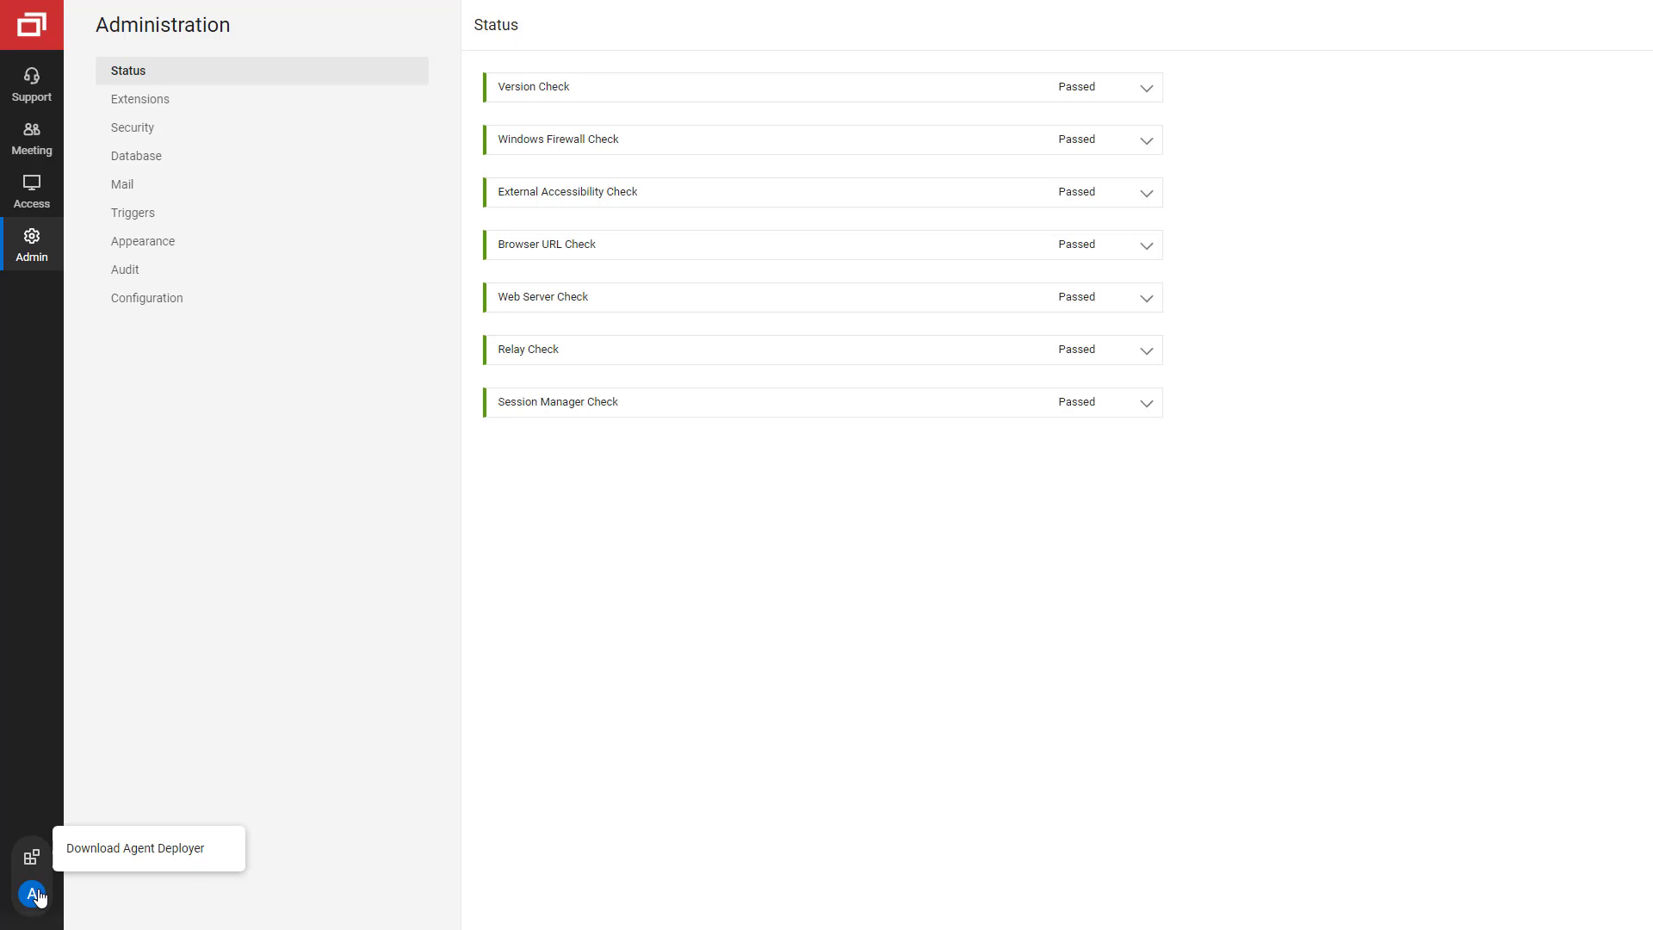
{"action": "left_click", "coordinate": [34, 891]}
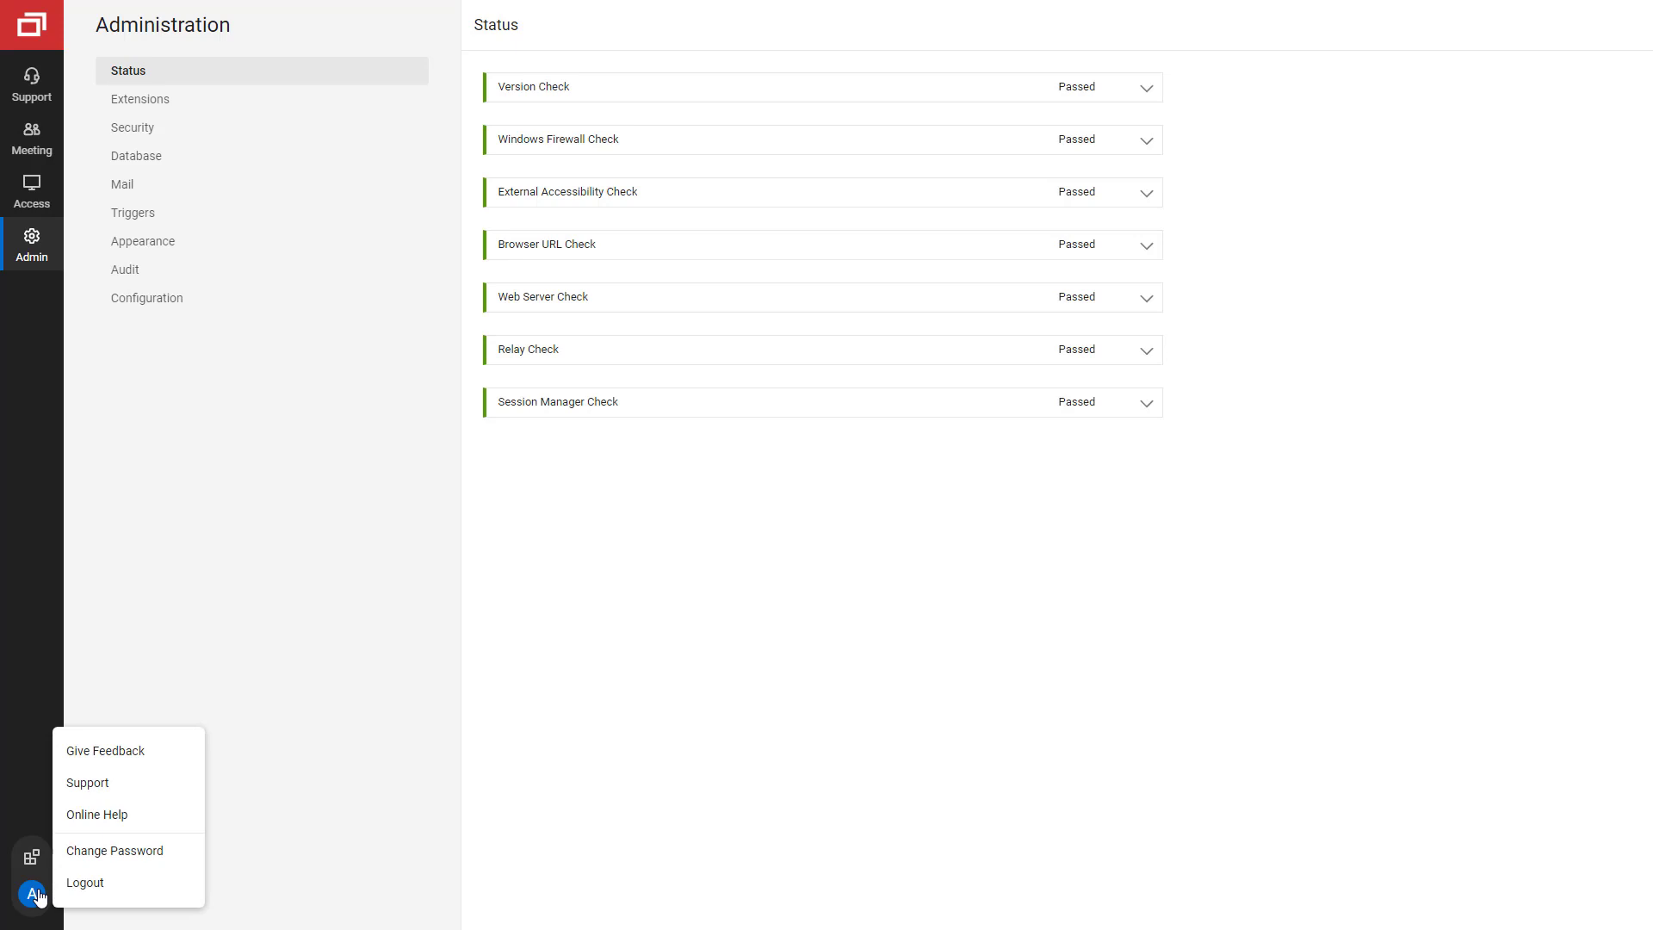
{"action": "left_click", "coordinate": [32, 192]}
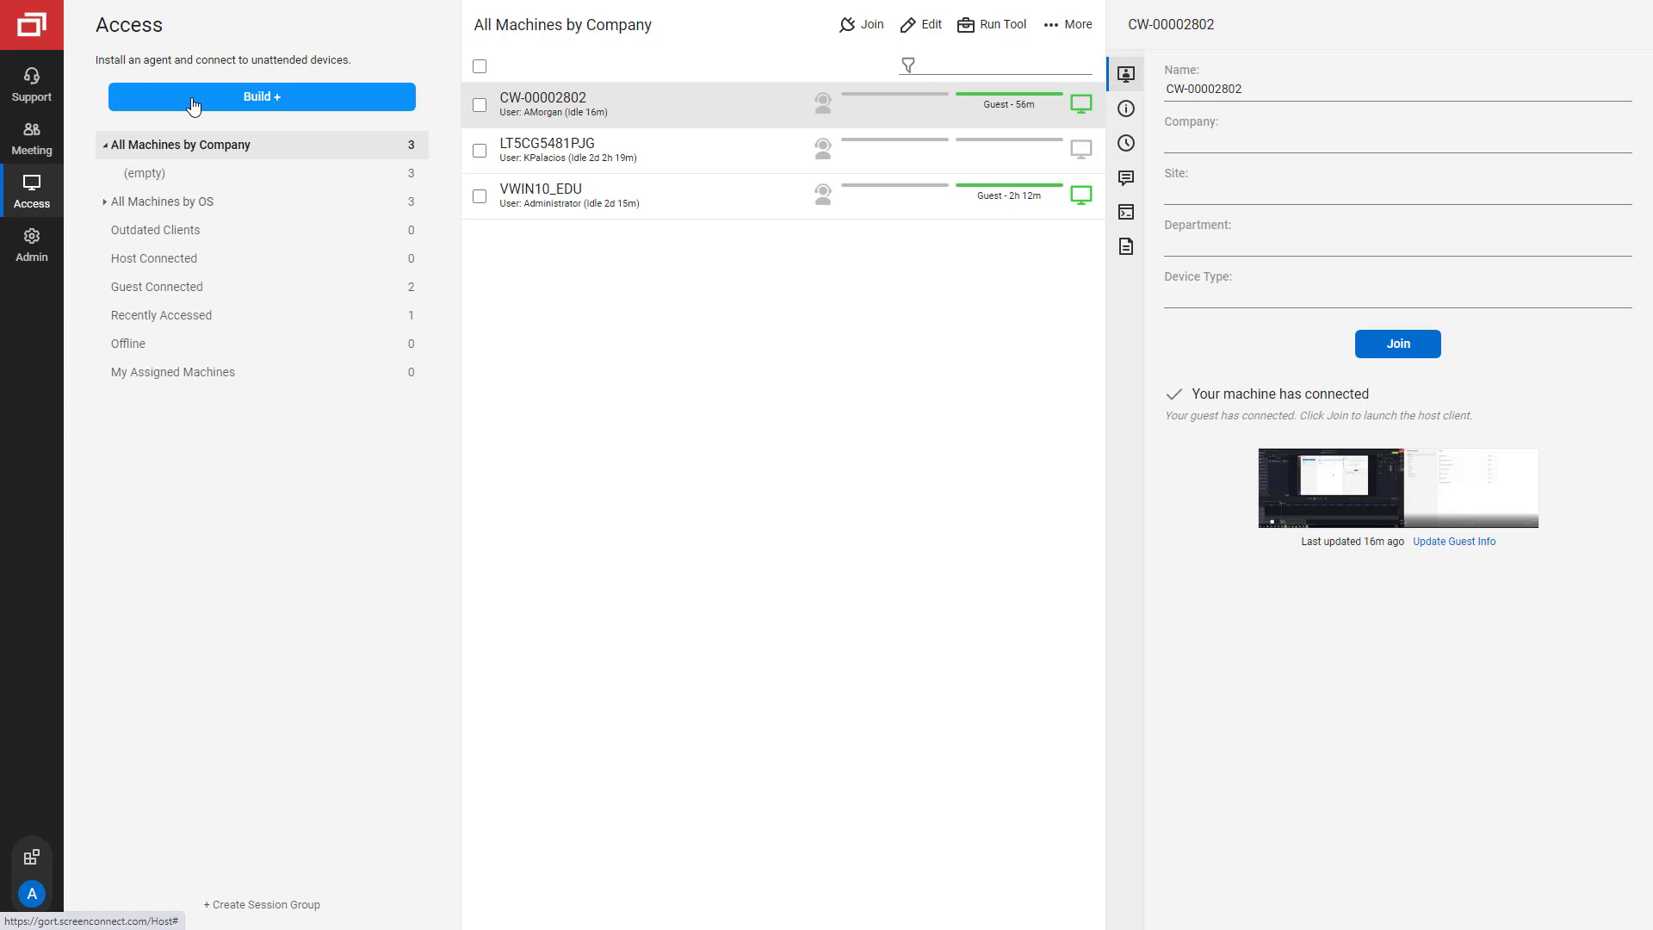
{"action": "left_click", "coordinate": [260, 95]}
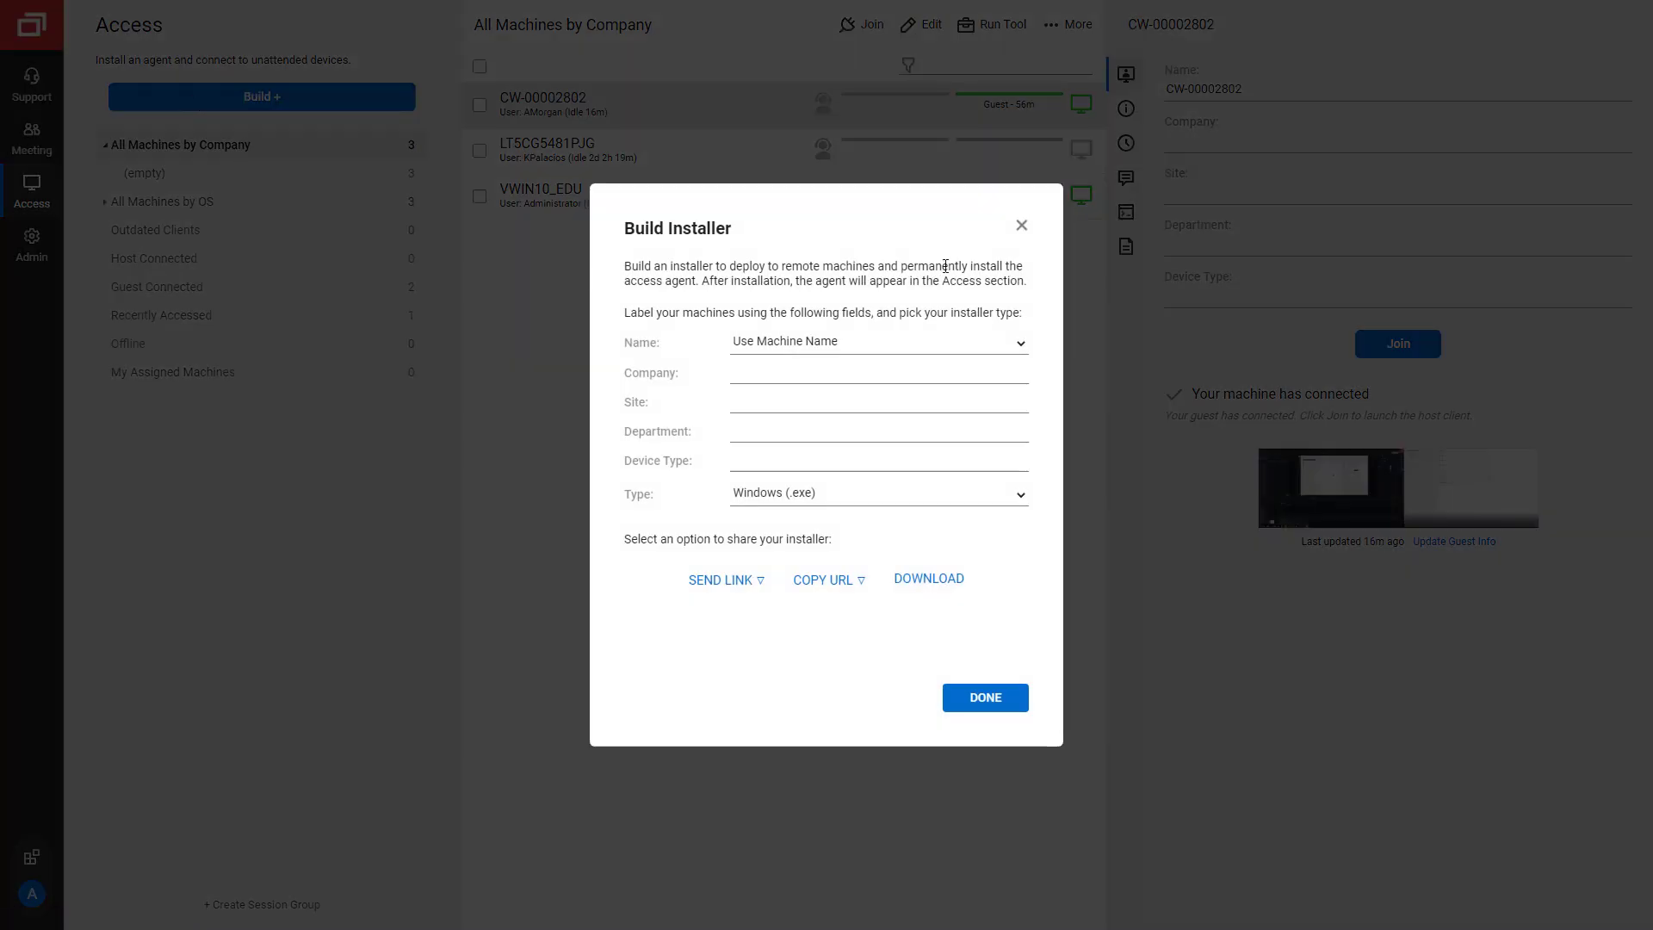
{"action": "left_click", "coordinate": [983, 696]}
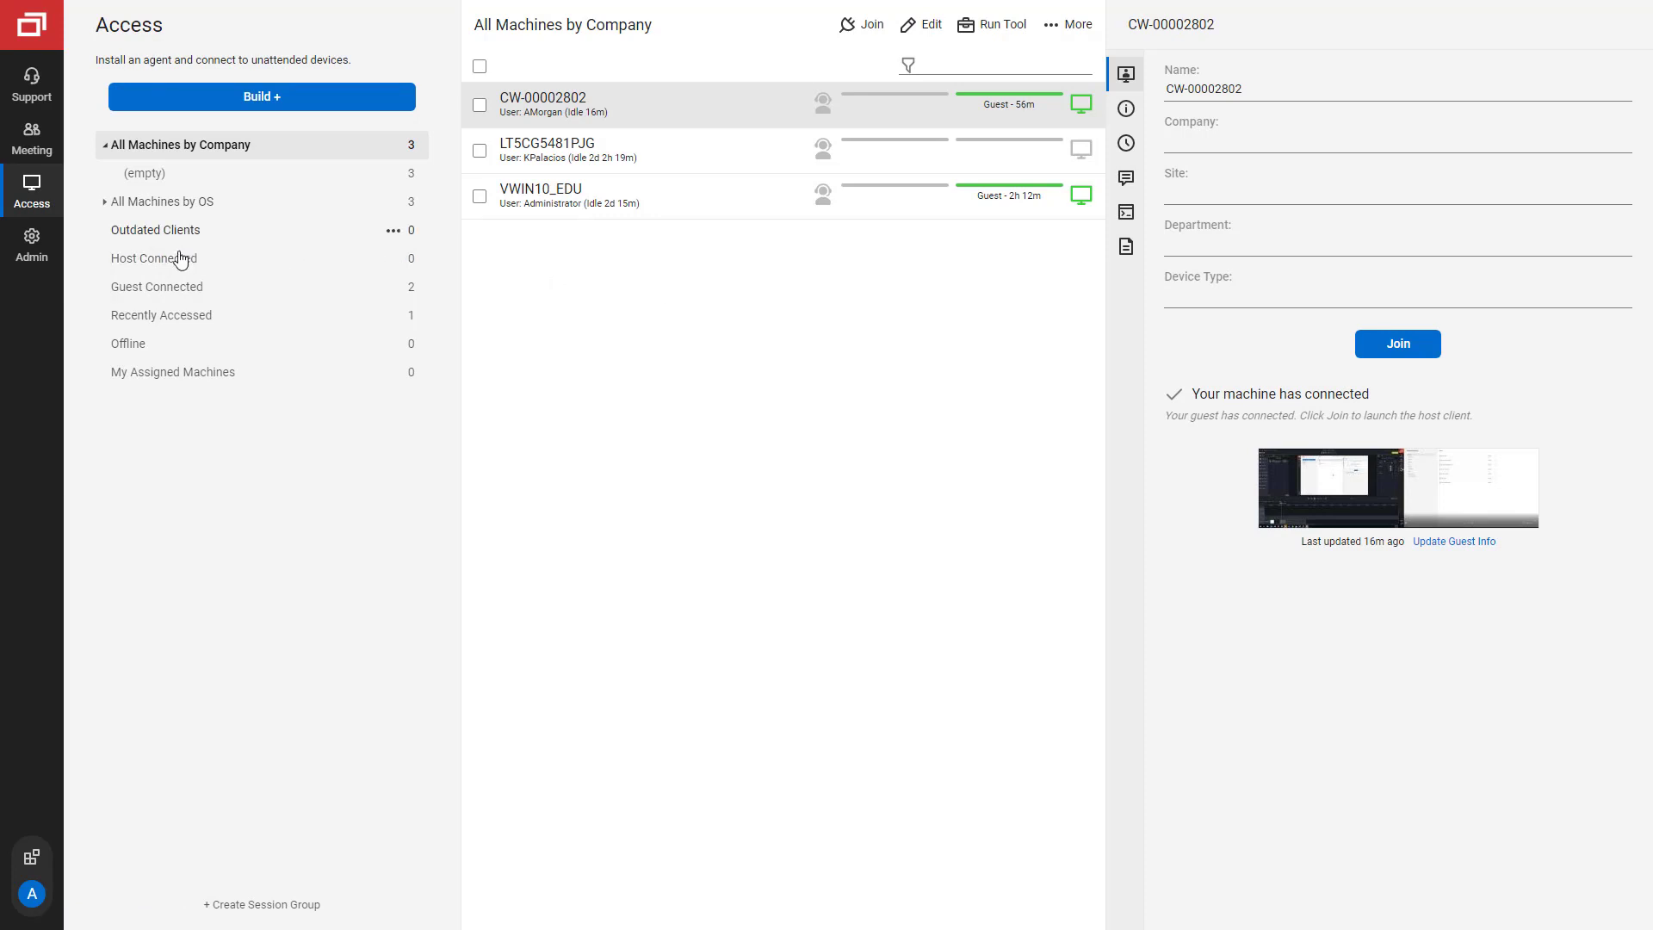
{"action": "left_click", "coordinate": [156, 258]}
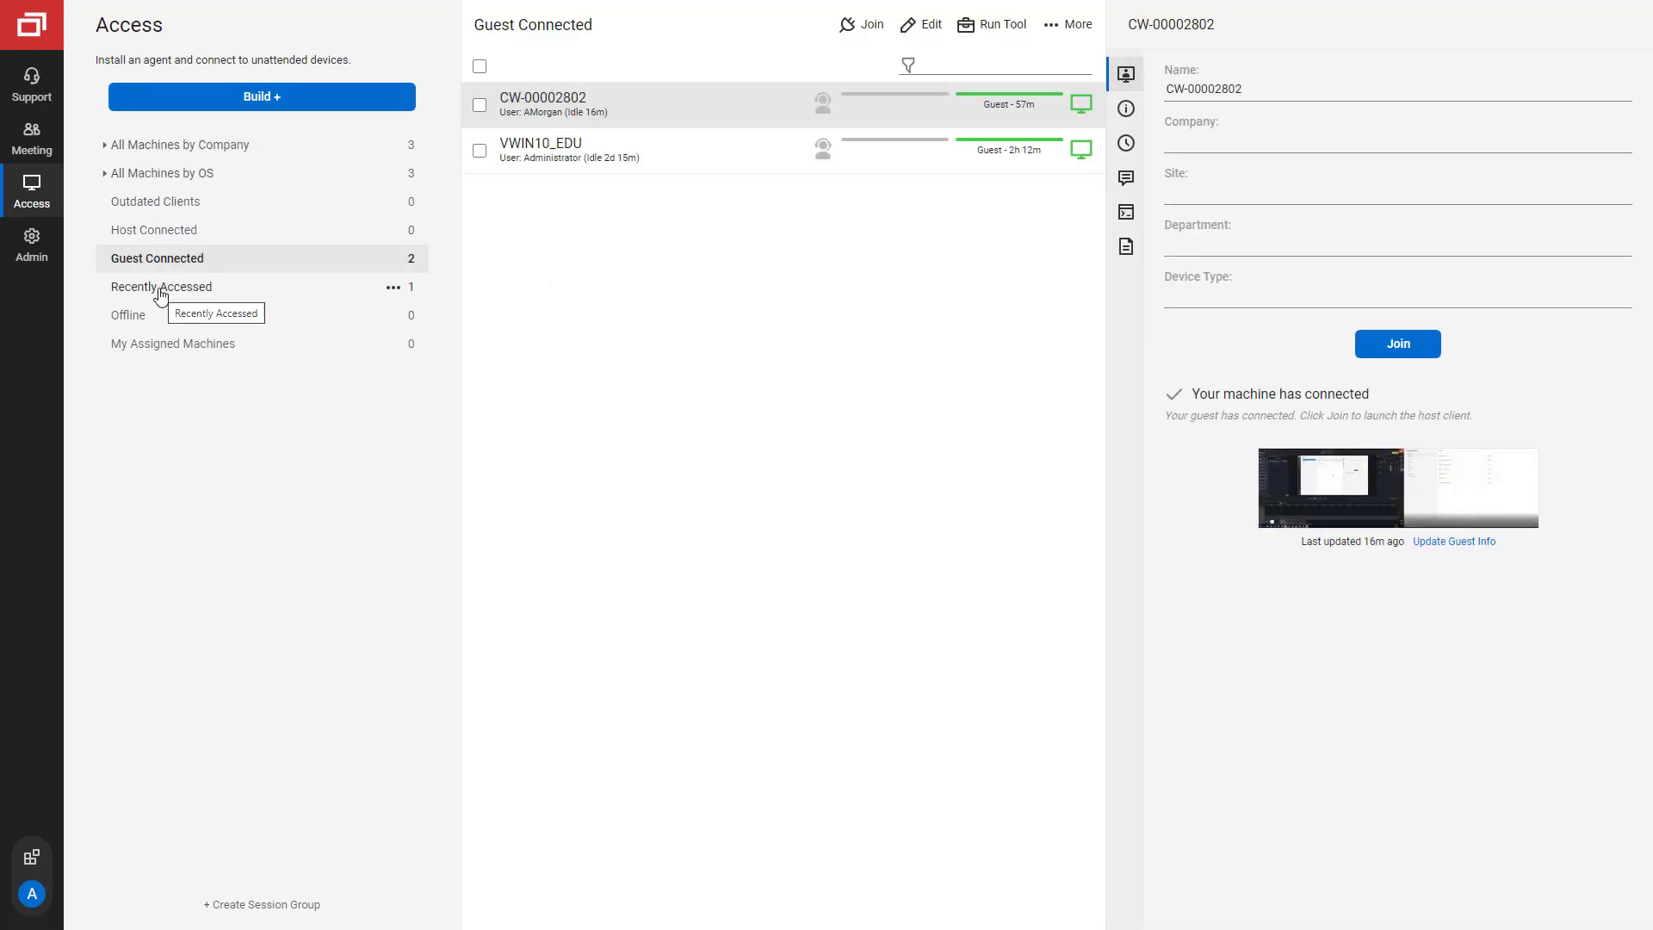
{"action": "left_click", "coordinate": [161, 286]}
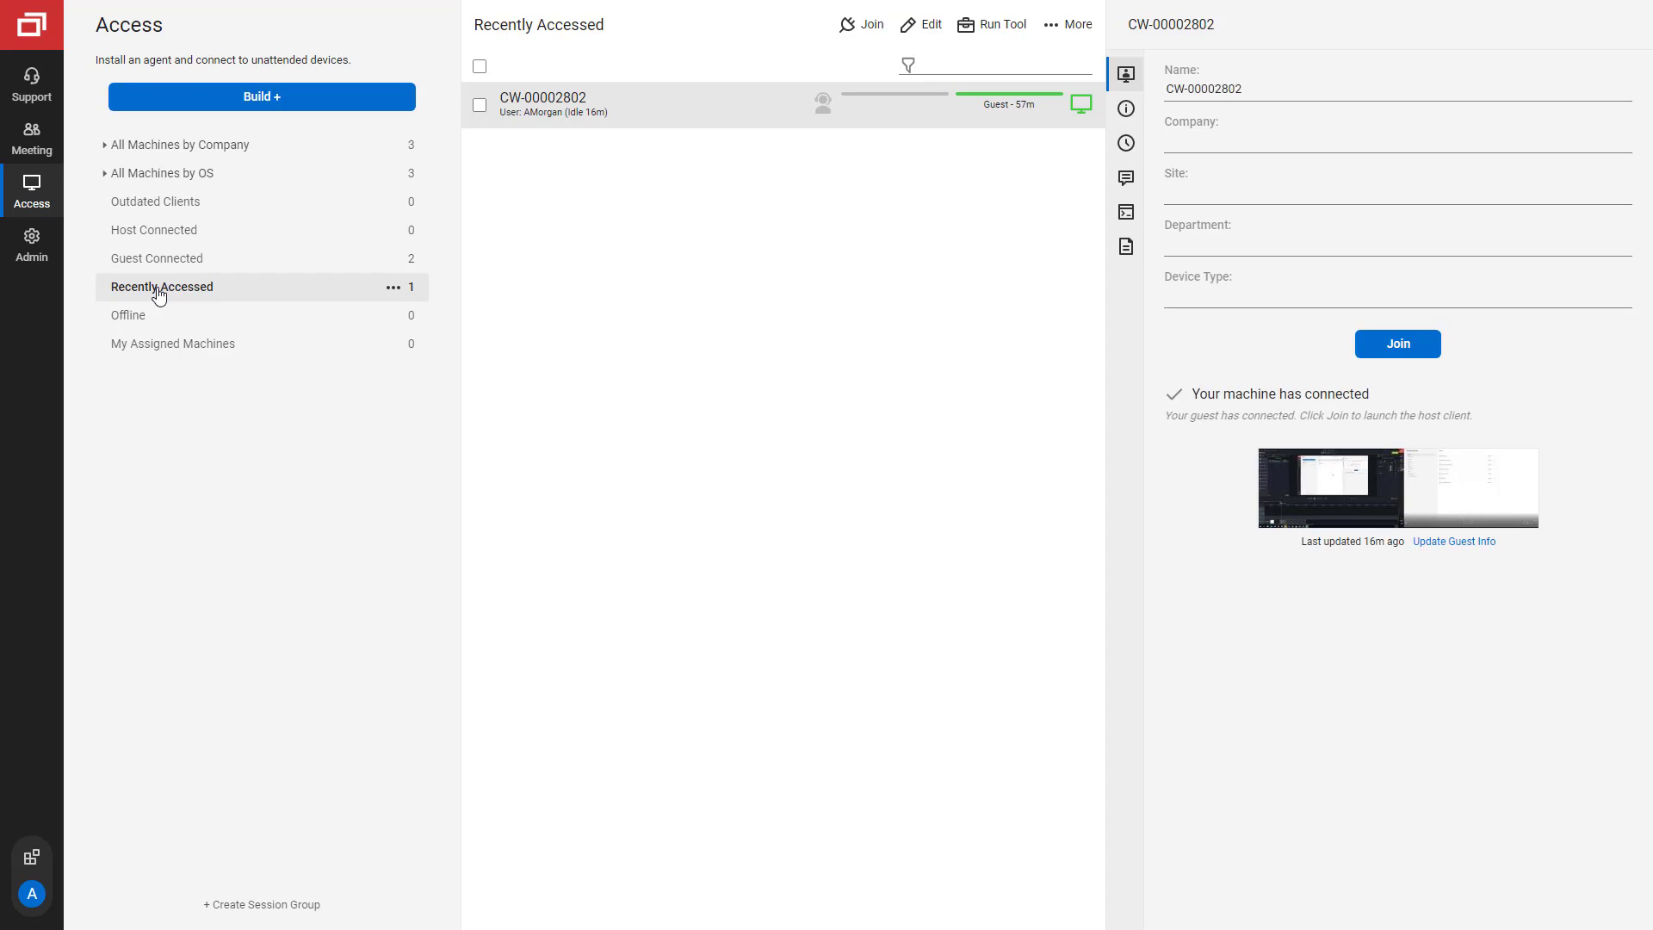
{"action": "mouse_move", "coordinate": [302, 907]}
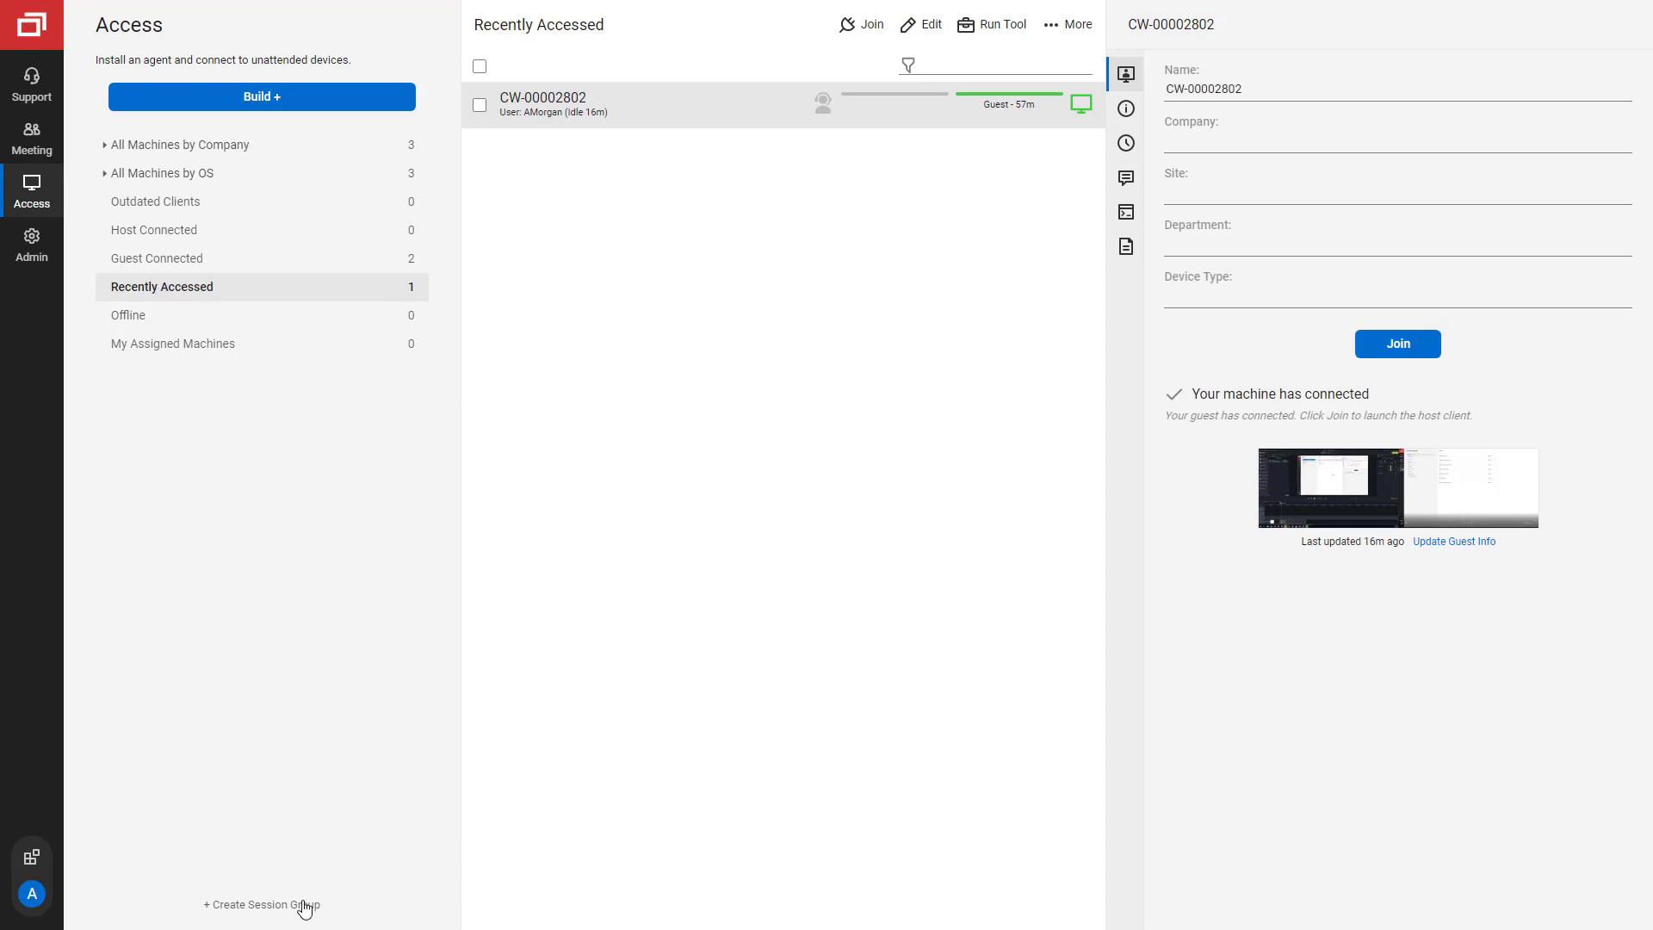
{"action": "left_click", "coordinate": [262, 905]}
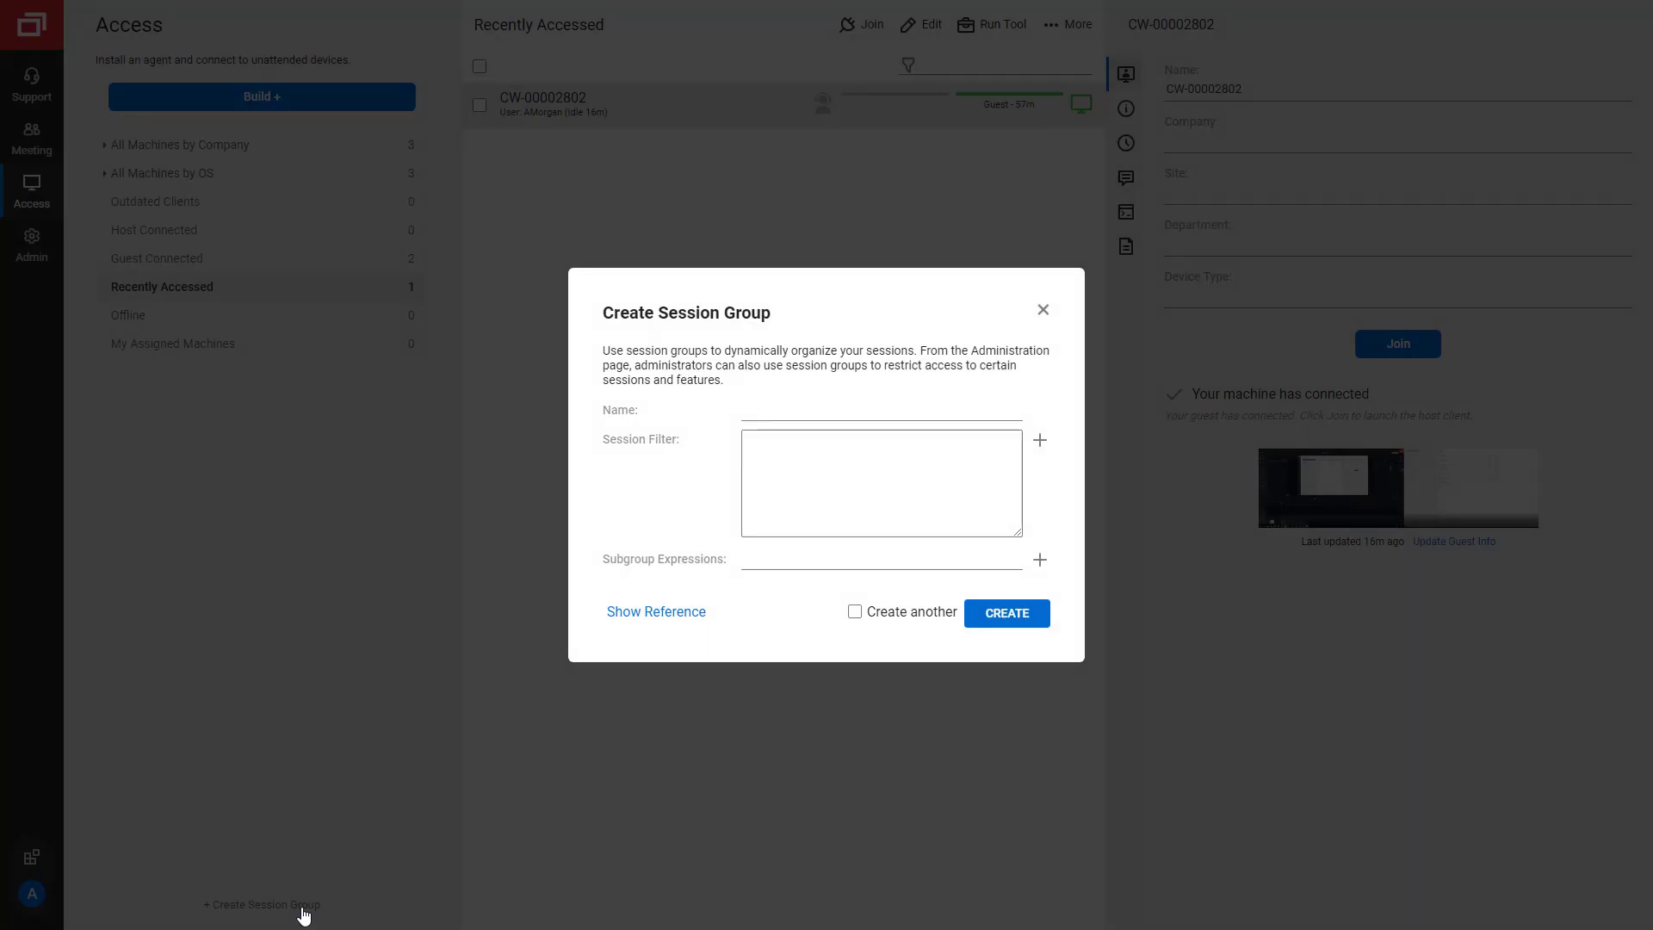
{"action": "left_click", "coordinate": [1042, 309]}
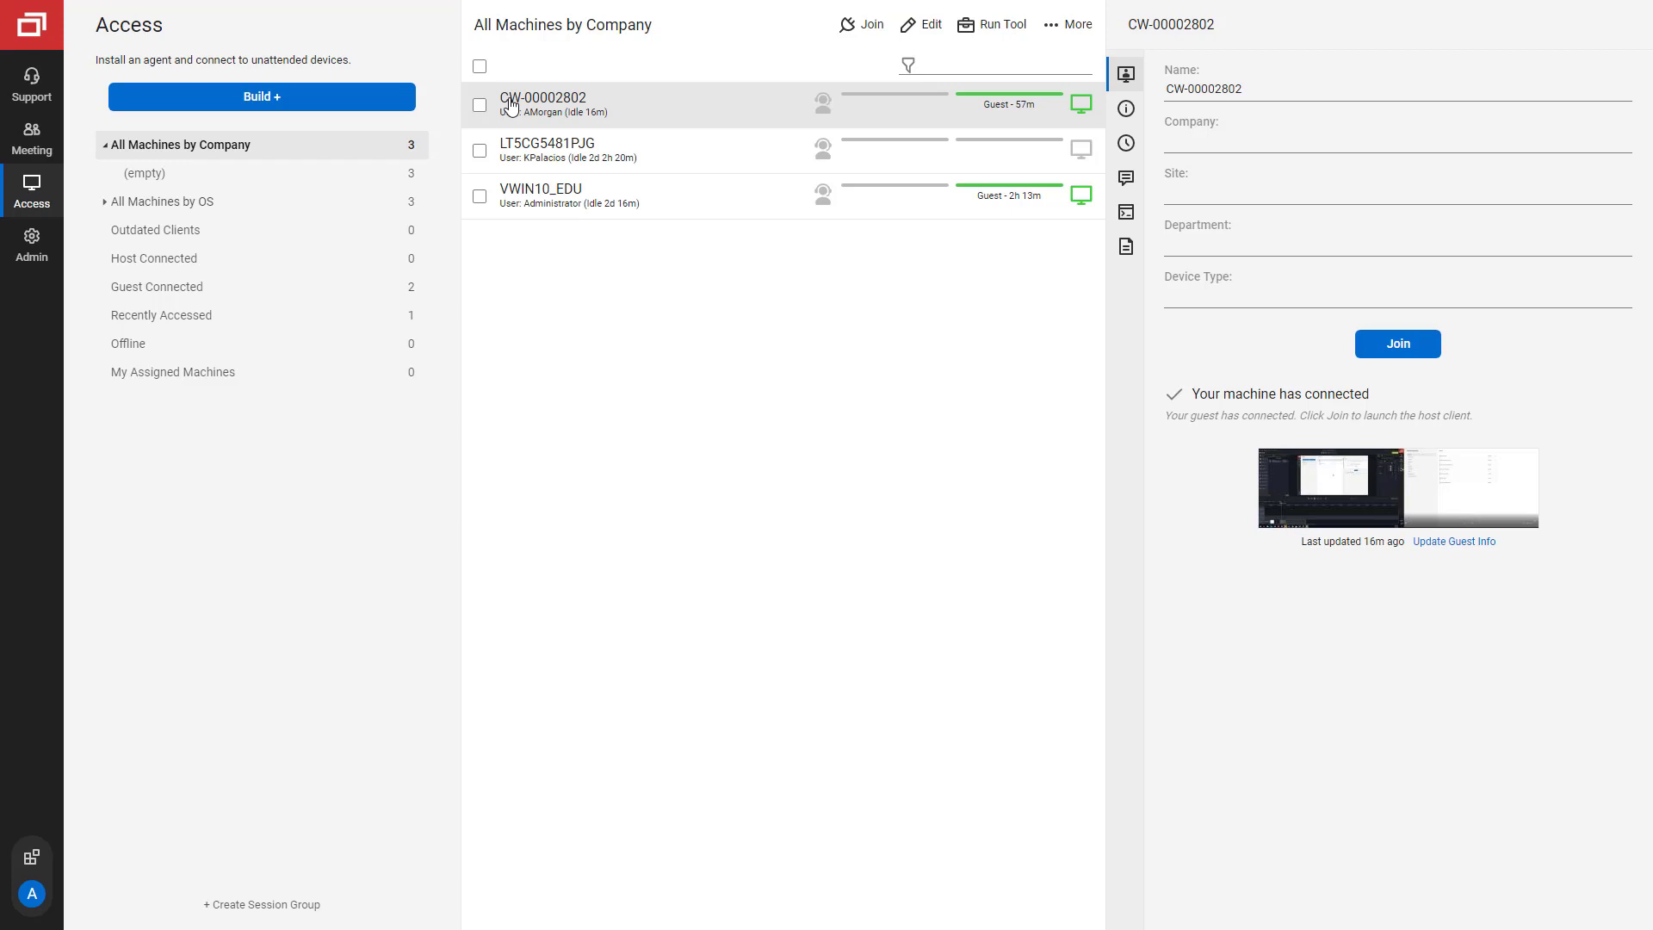
{"action": "mouse_move", "coordinate": [483, 80]}
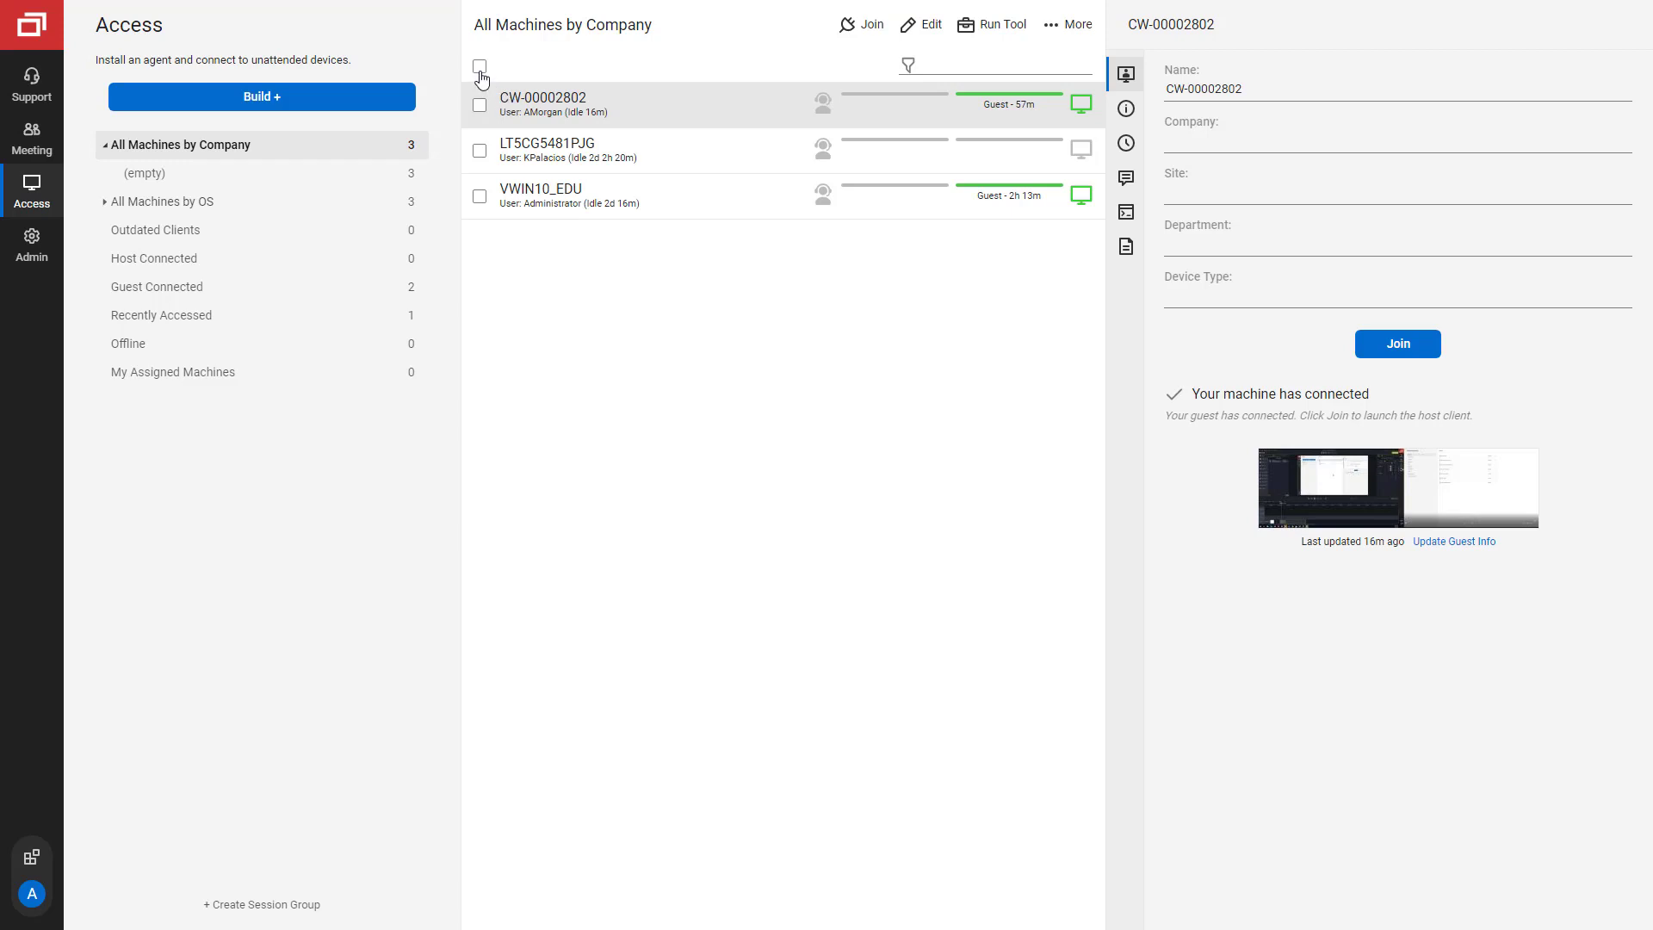
- Select all three machines, view More actions, then filter the list by 'cw'
{"action": "left_click", "coordinate": [480, 66]}
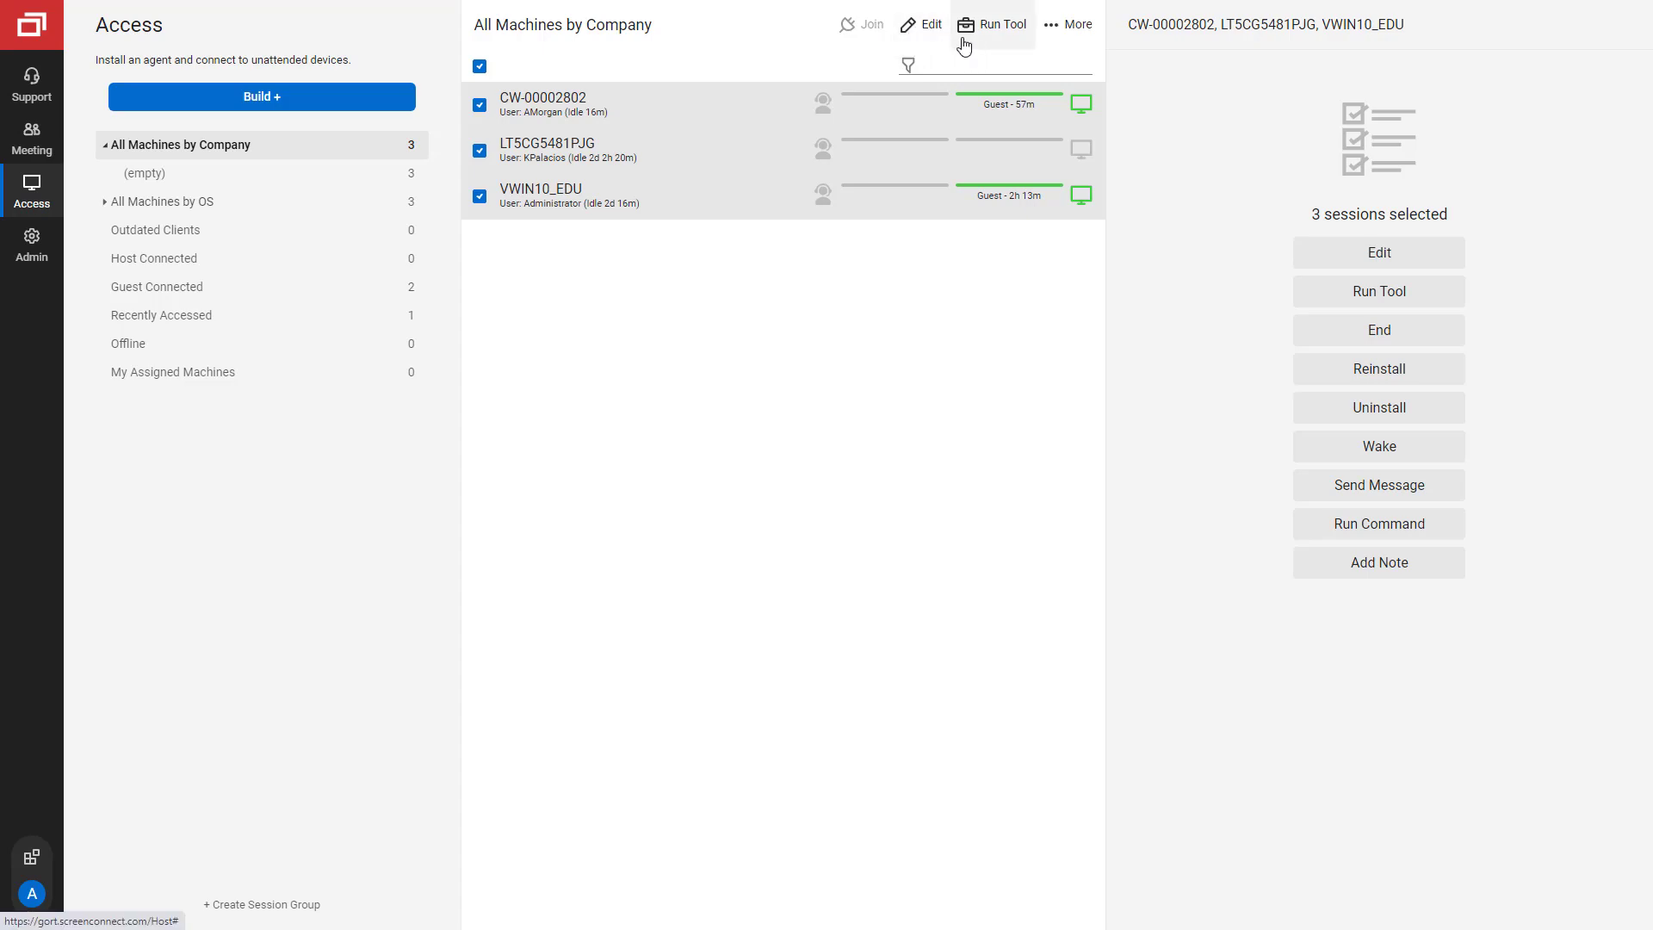
{"action": "left_click", "coordinate": [1069, 24]}
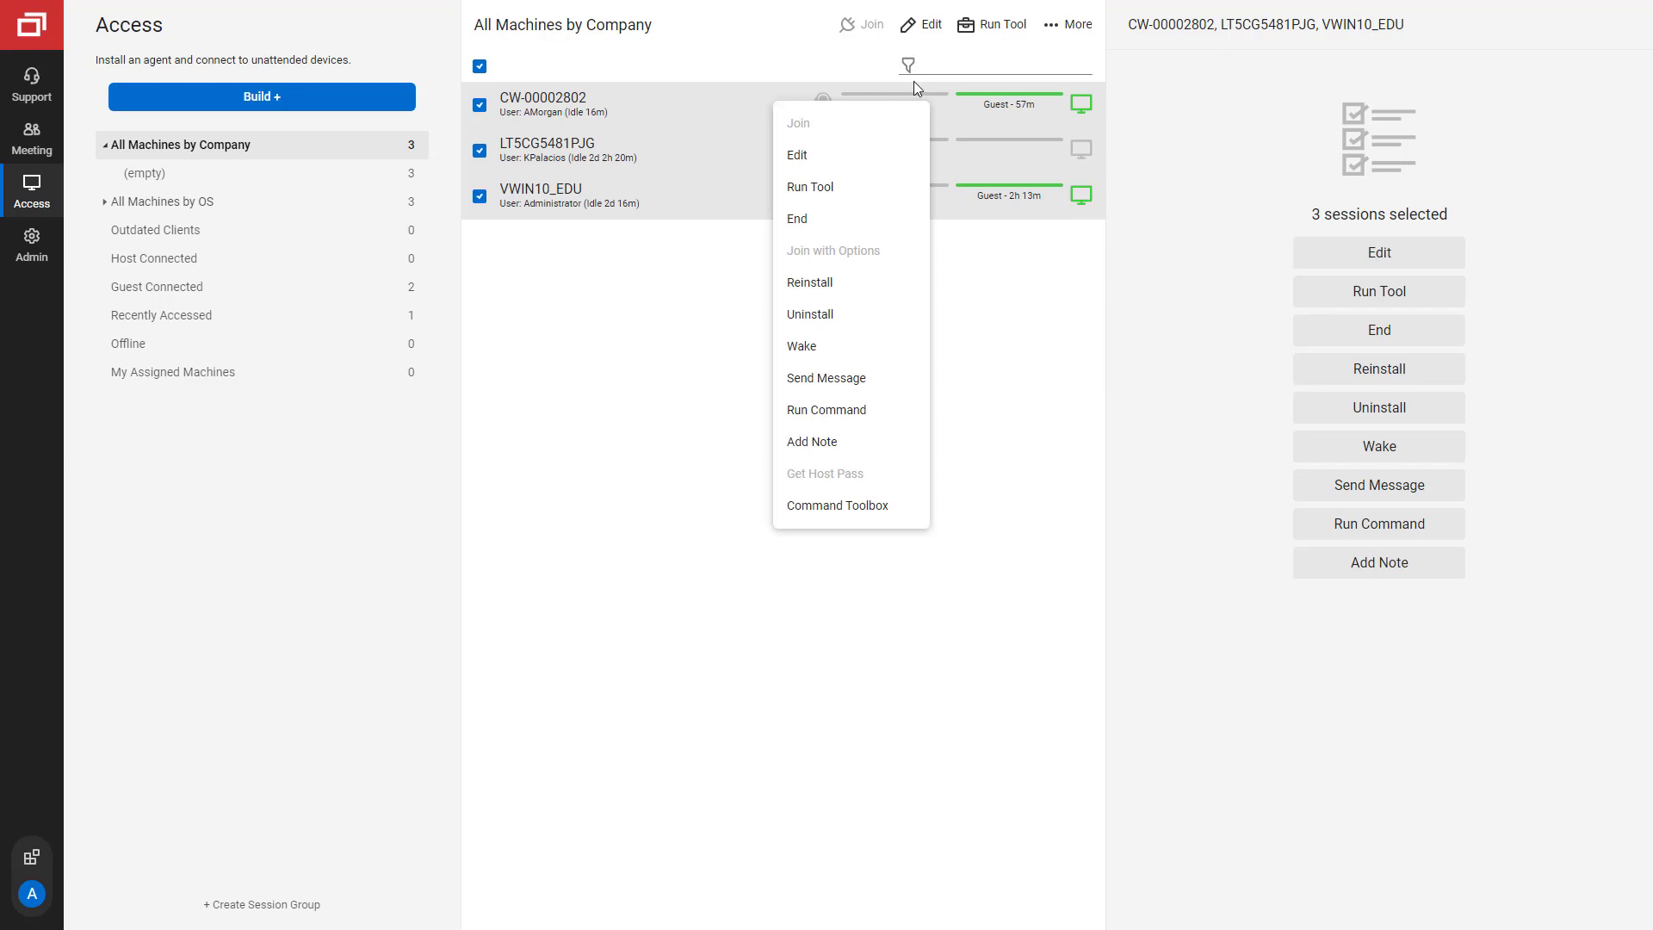
{"action": "left_click", "coordinate": [996, 63]}
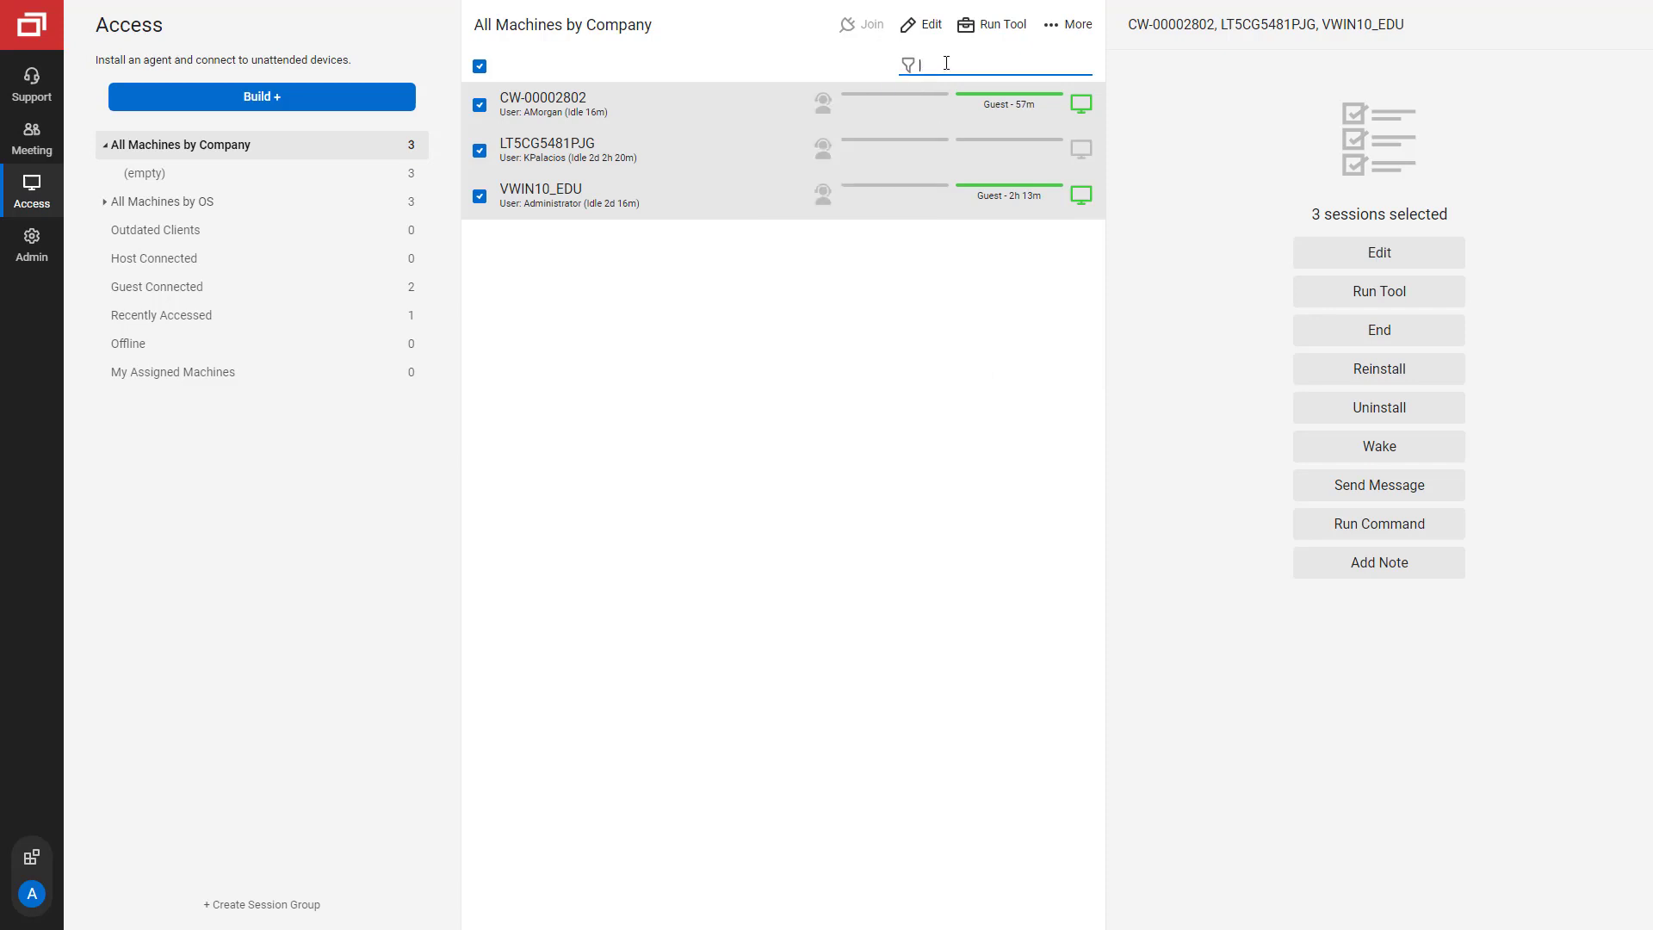
{"action": "type", "text": "q"}
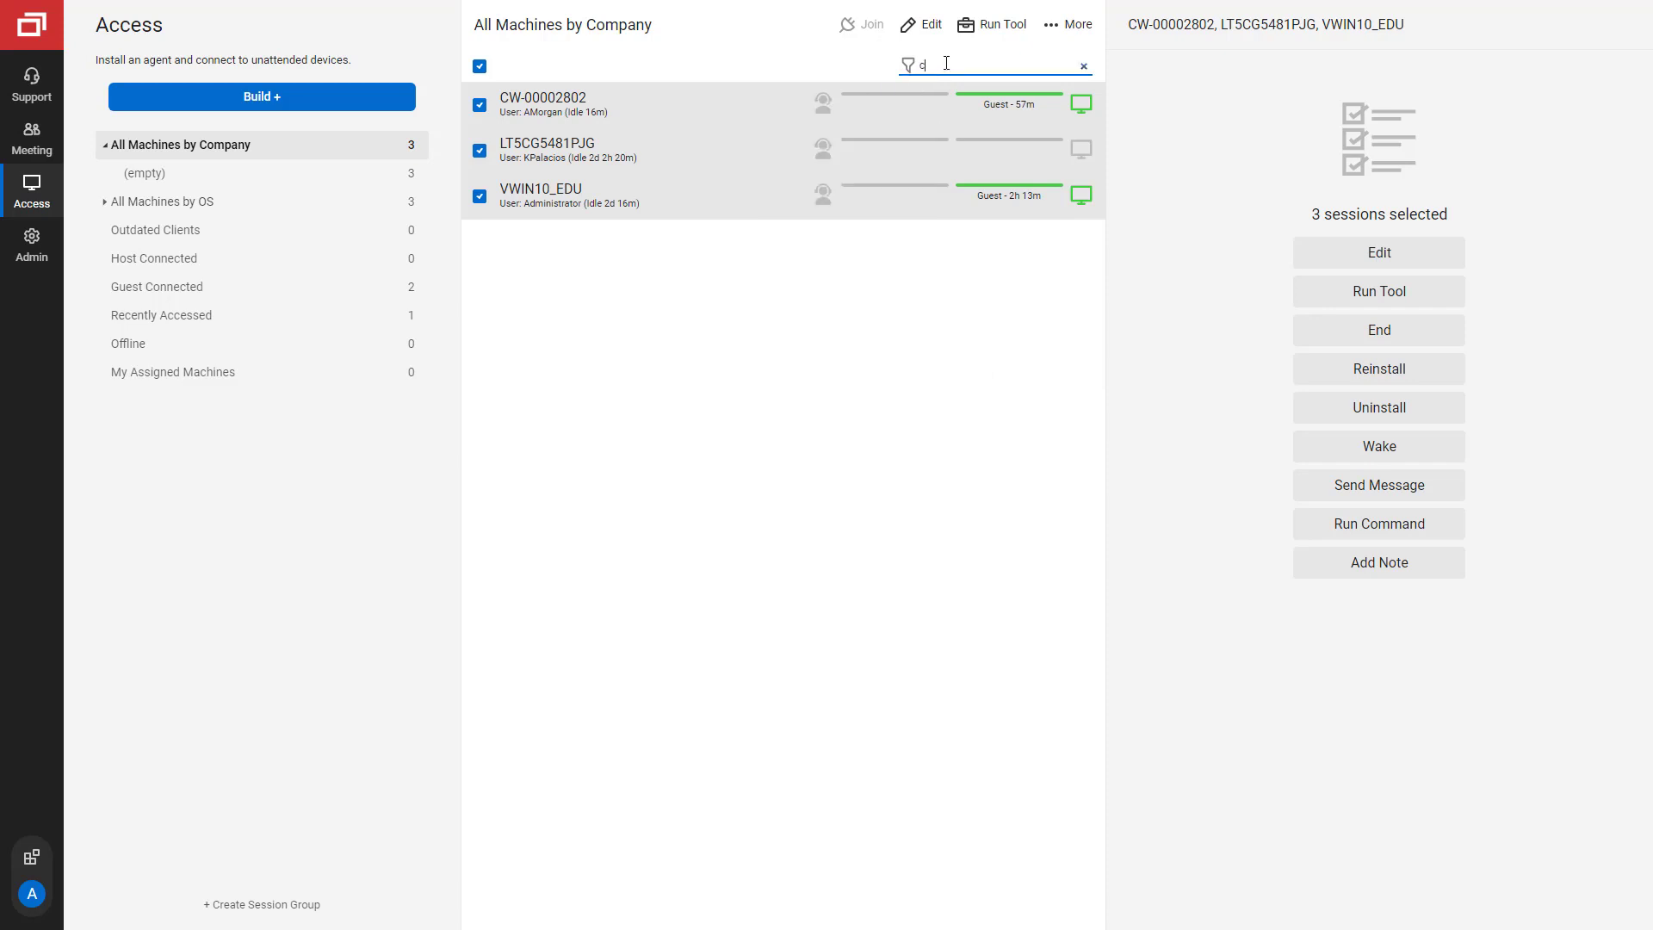
{"action": "type", "text": "cw"}
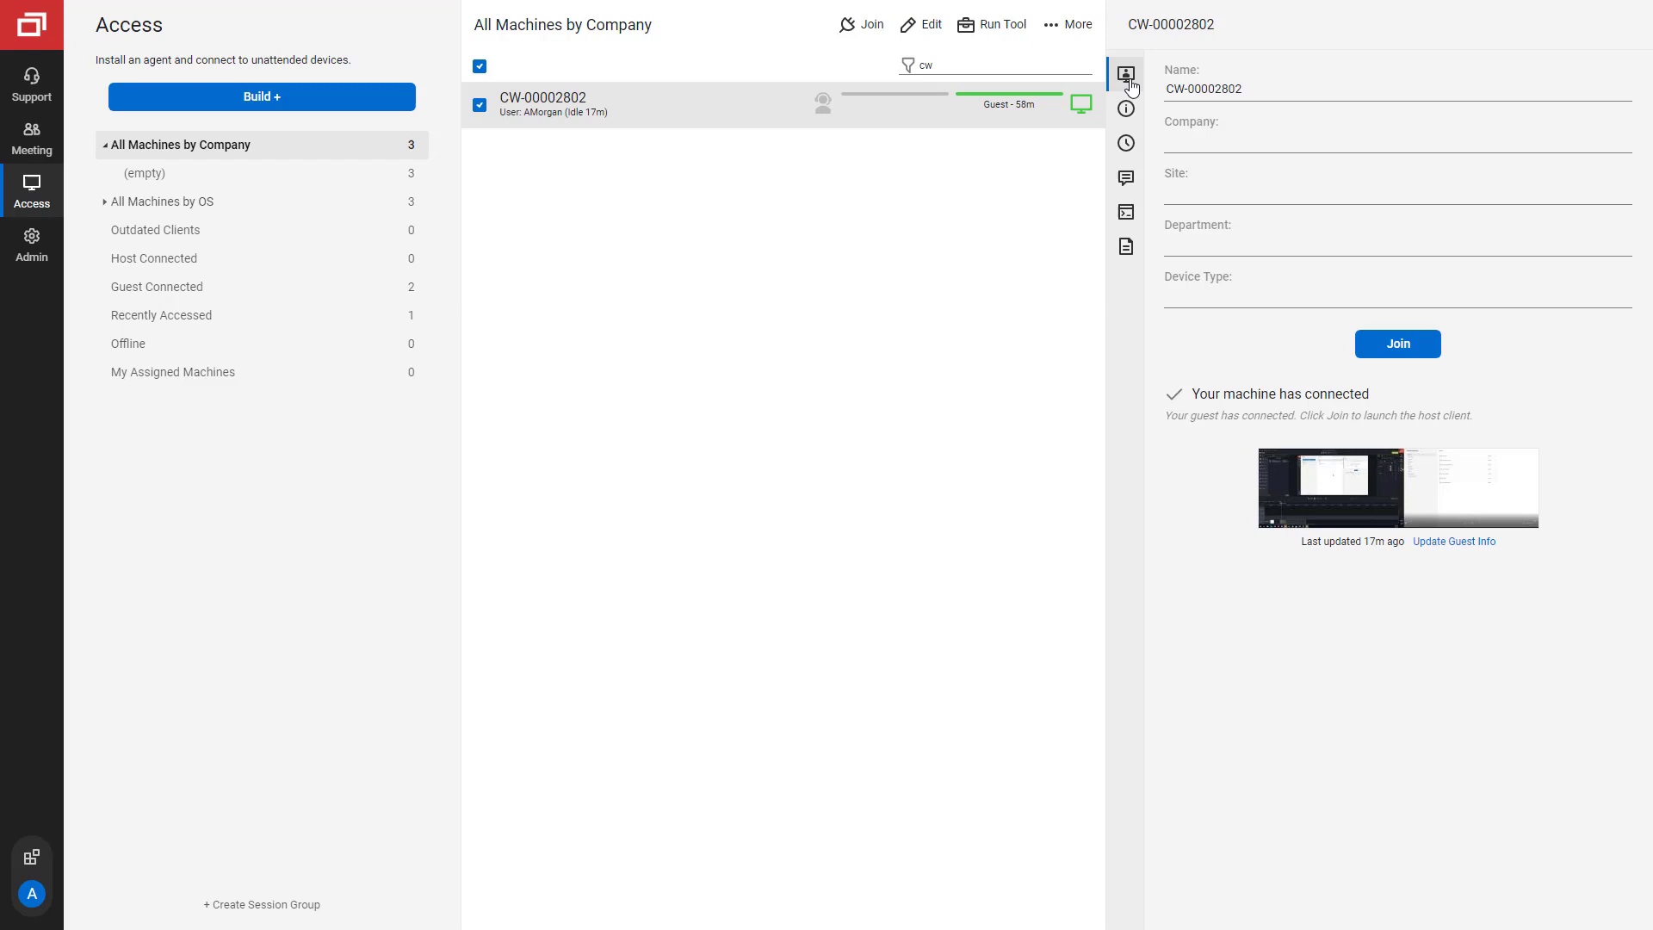
- View CW-00002802's machine details, then its session history timeline
{"action": "left_click", "coordinate": [1126, 109]}
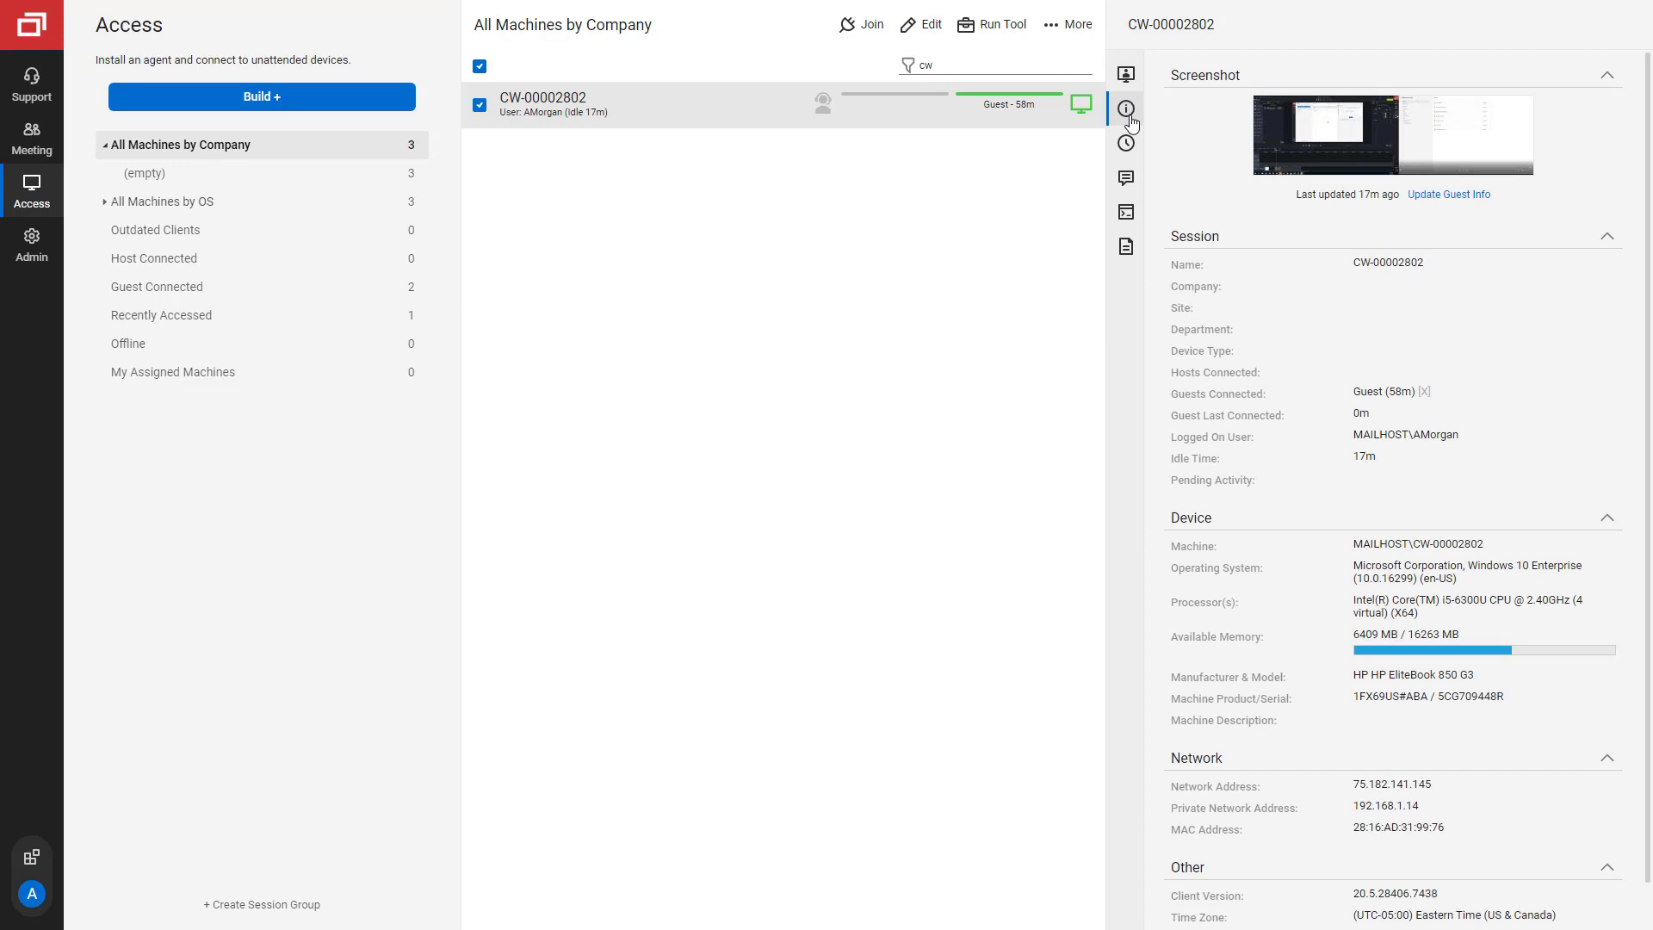
{"action": "left_click", "coordinate": [1127, 145]}
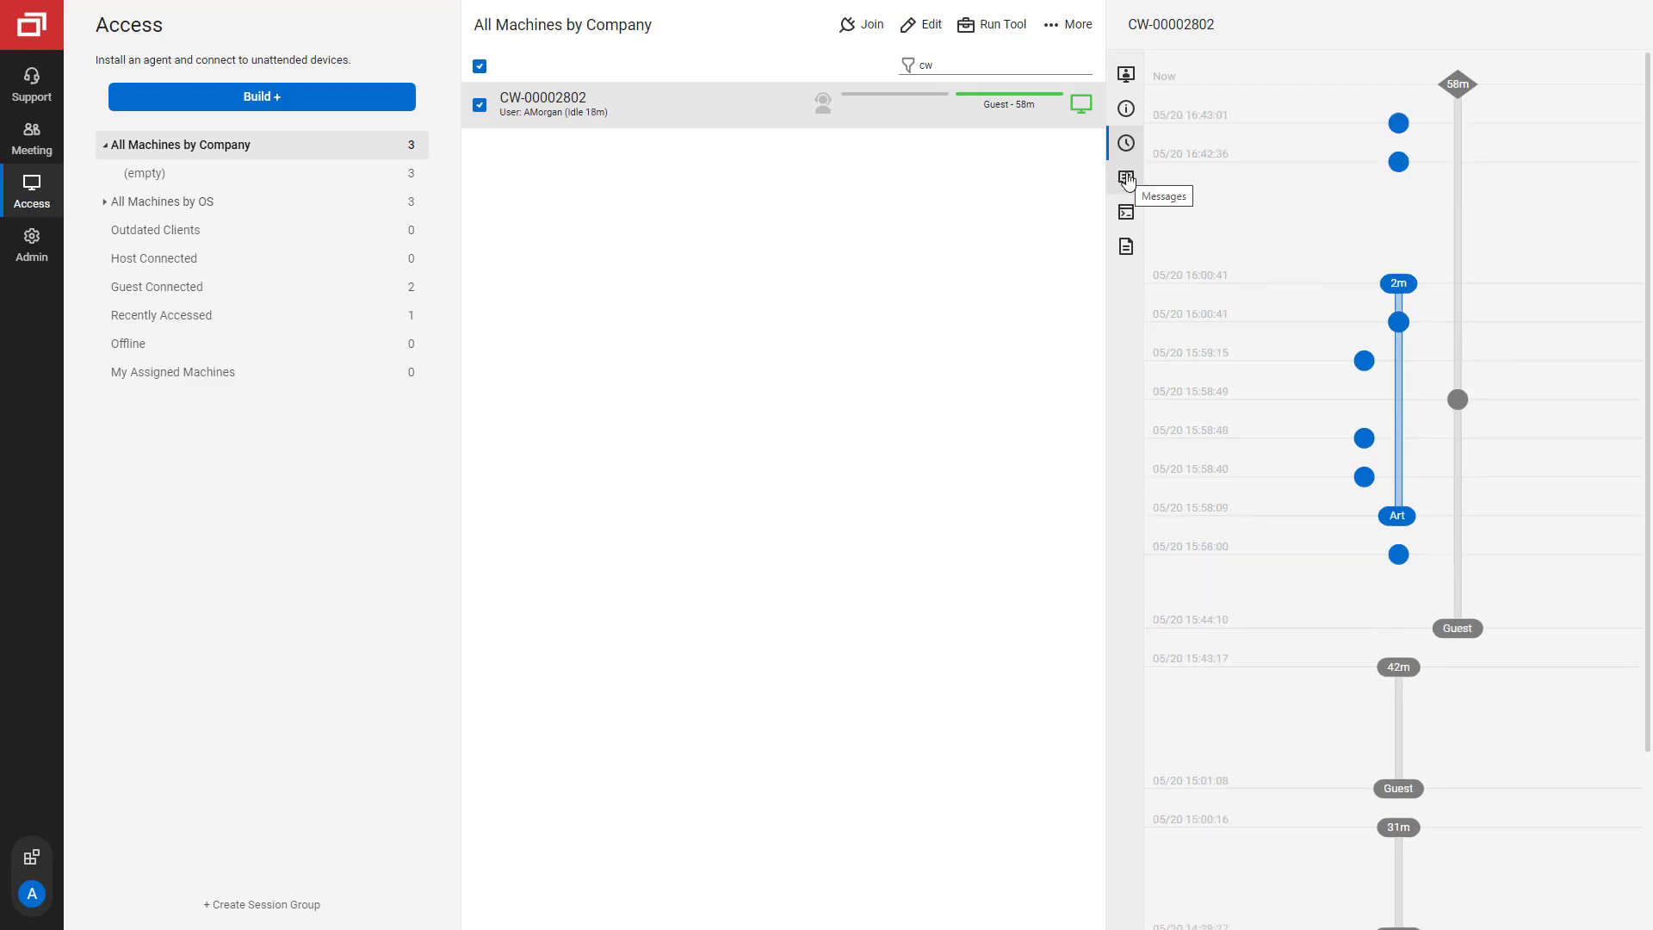
- Review the Messages and Commands tabs, then save a '5 mins' note
{"action": "left_click", "coordinate": [1125, 177]}
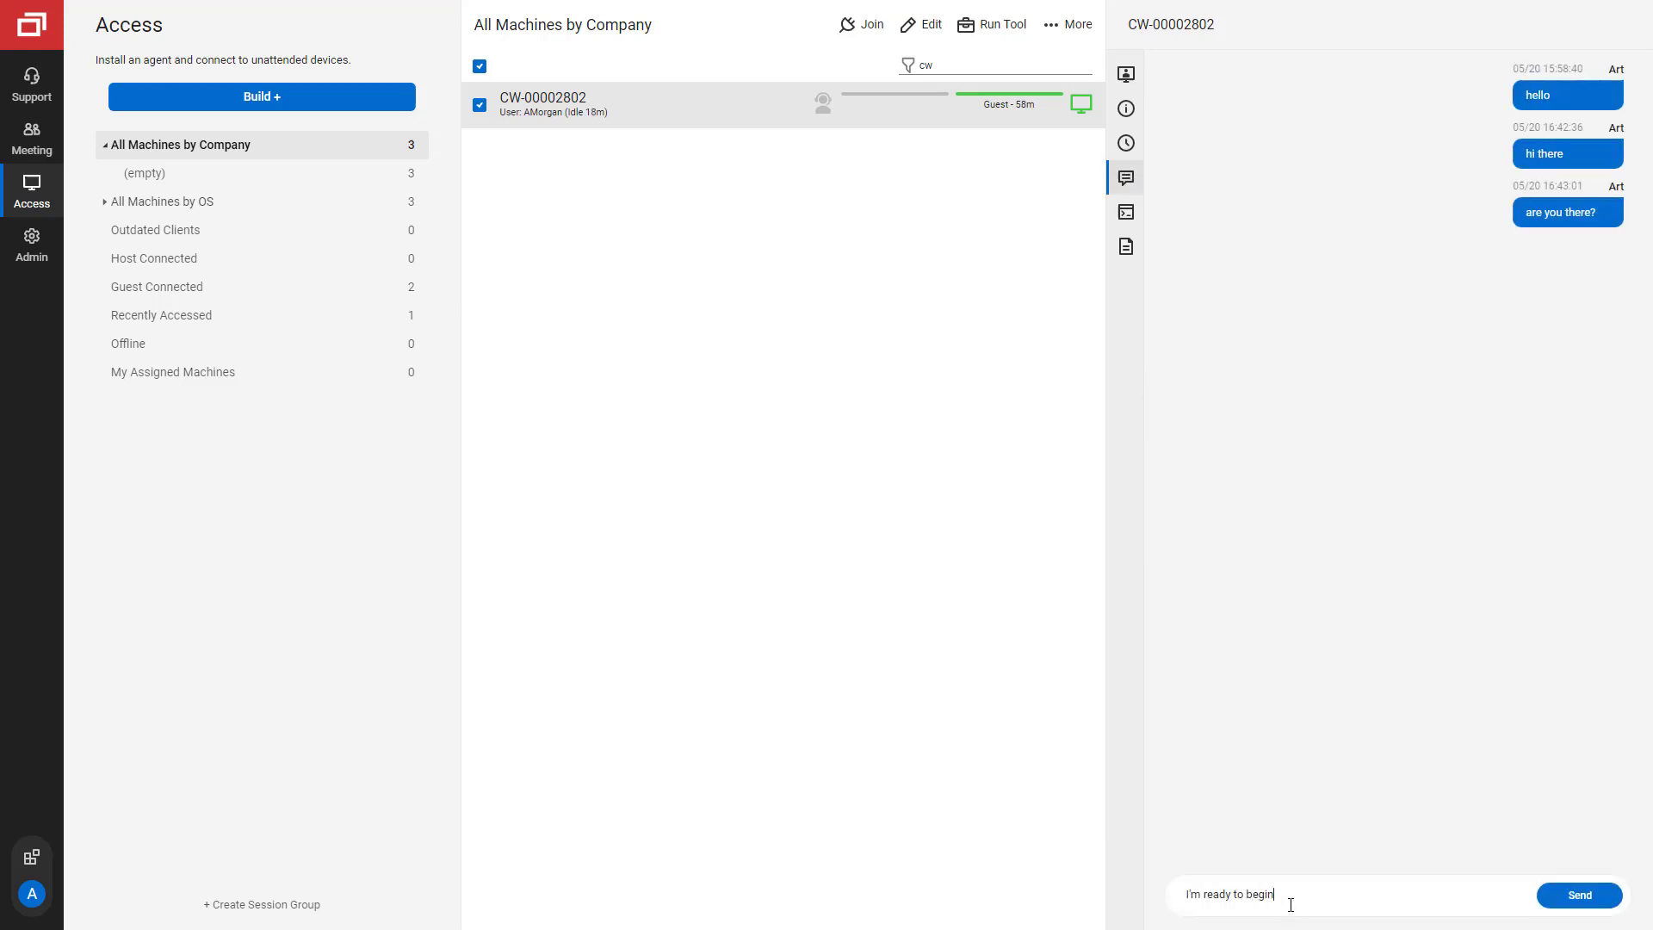
{"action": "left_click", "coordinate": [1125, 211]}
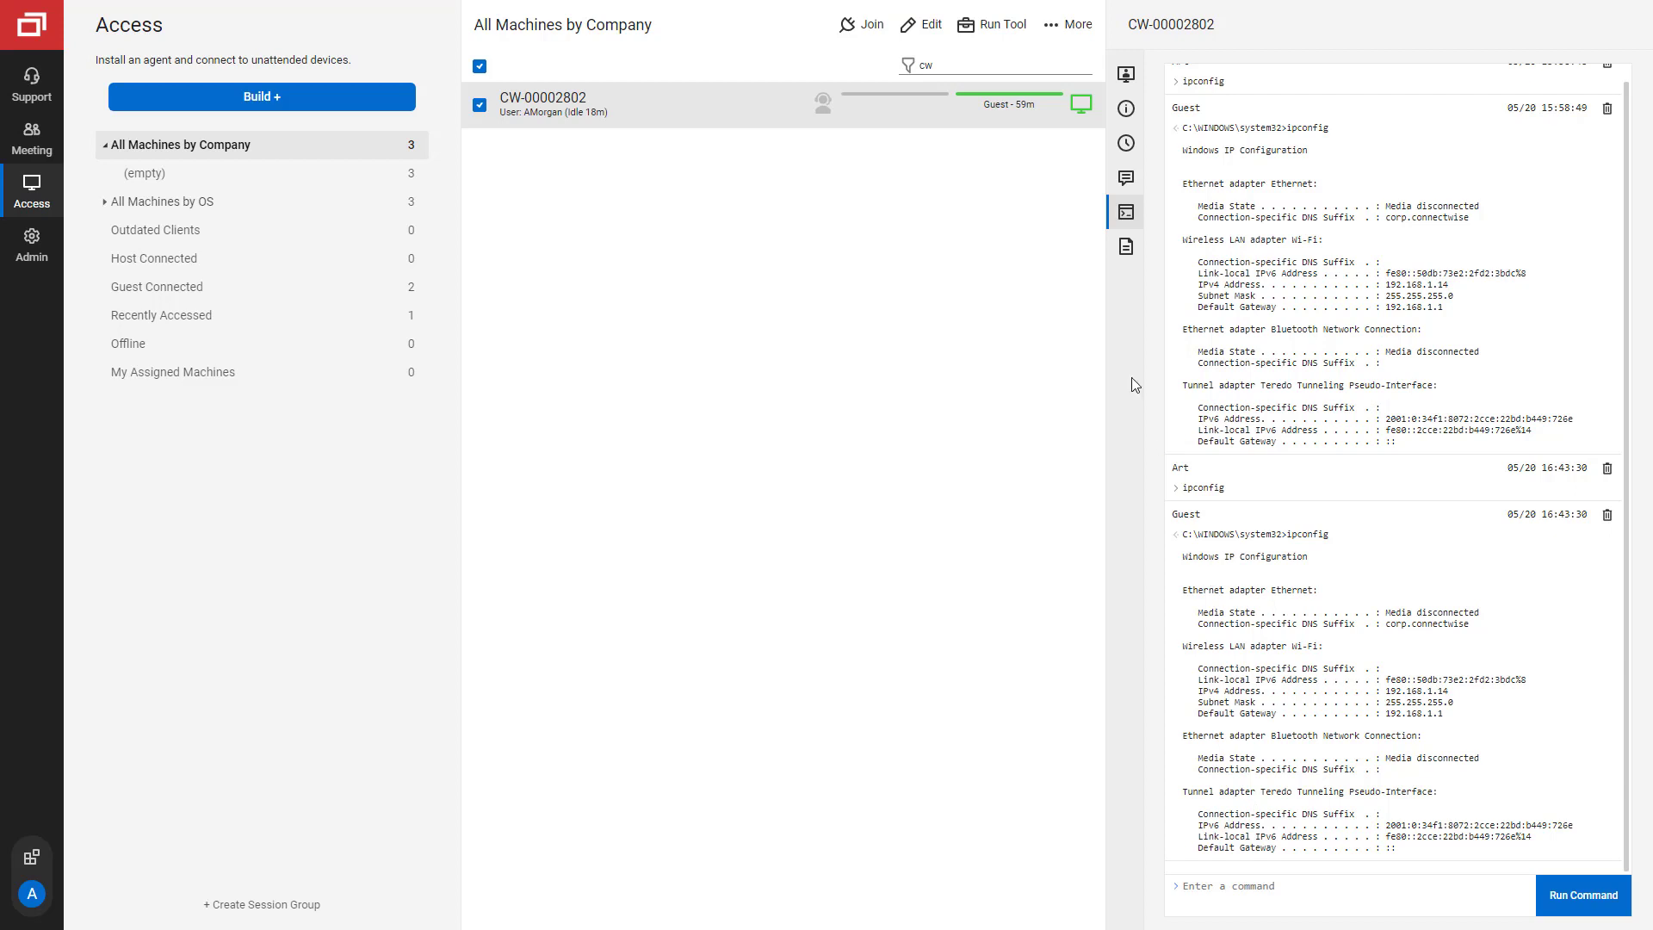
{"action": "left_click", "coordinate": [1125, 245]}
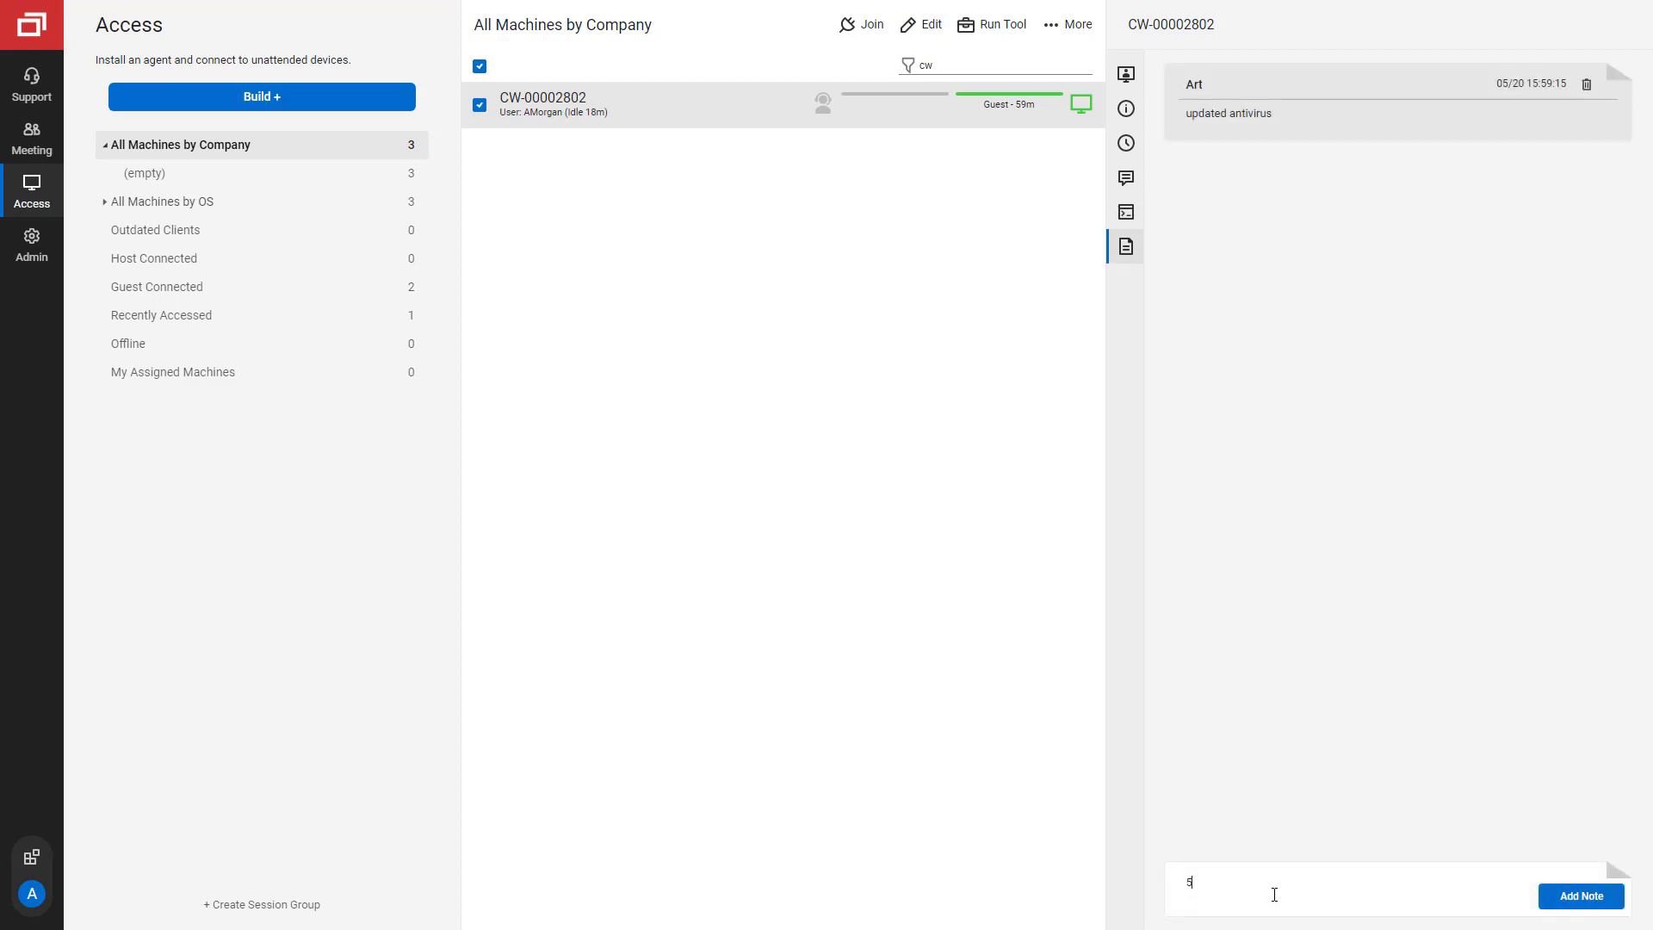
{"action": "left_click", "coordinate": [1581, 896]}
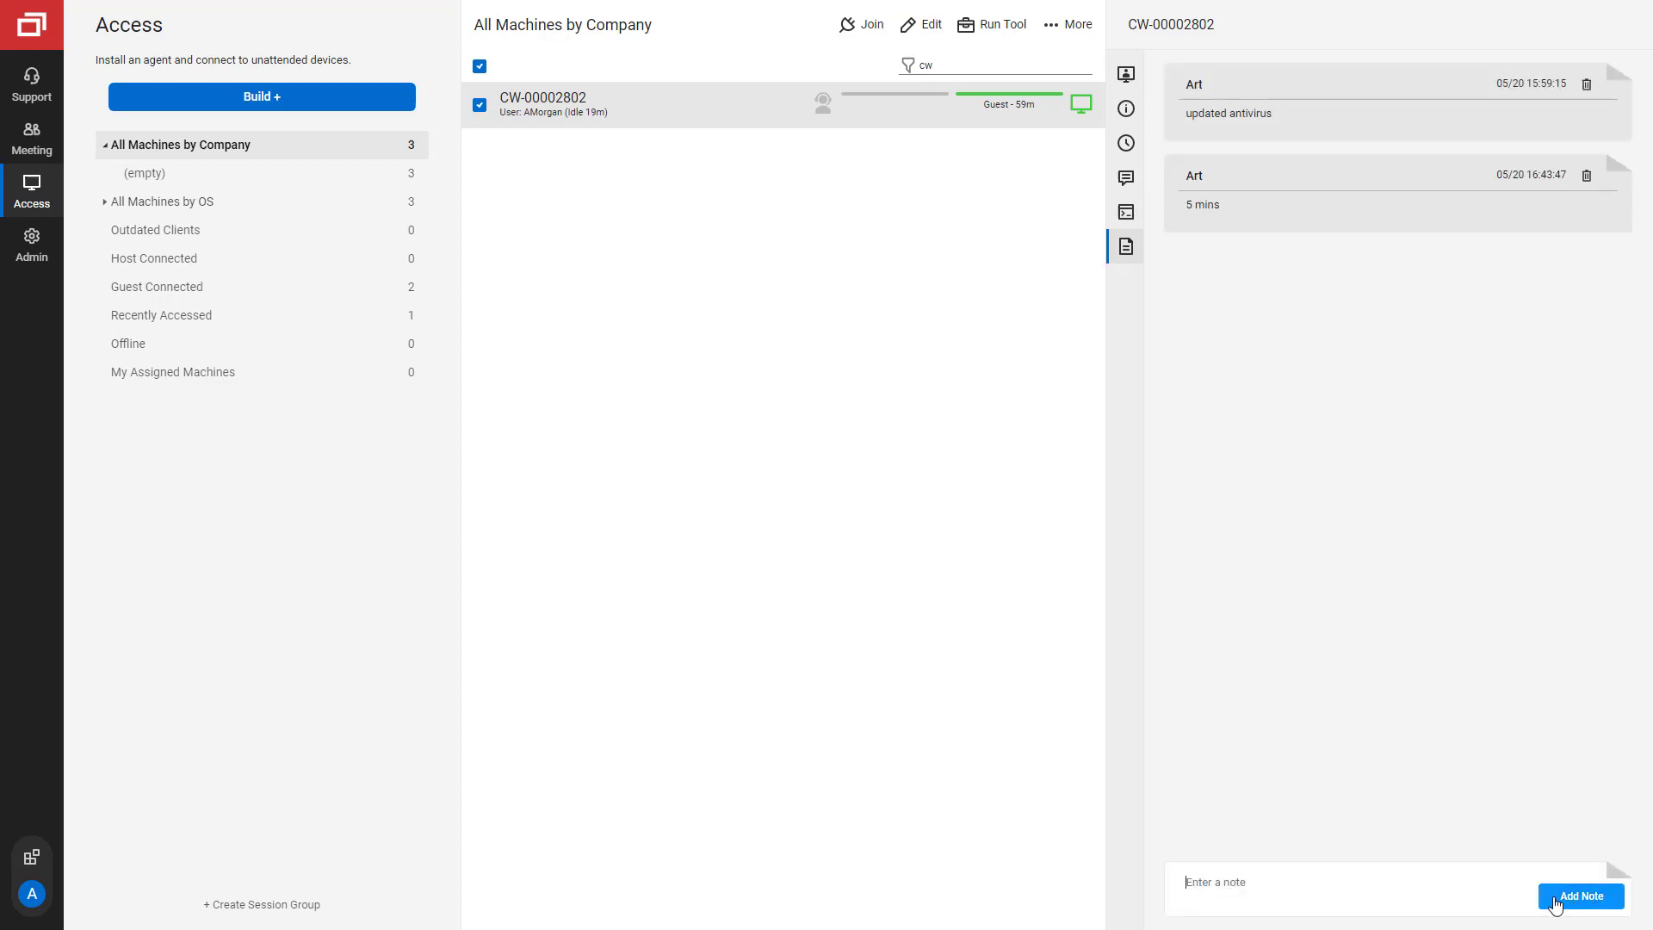